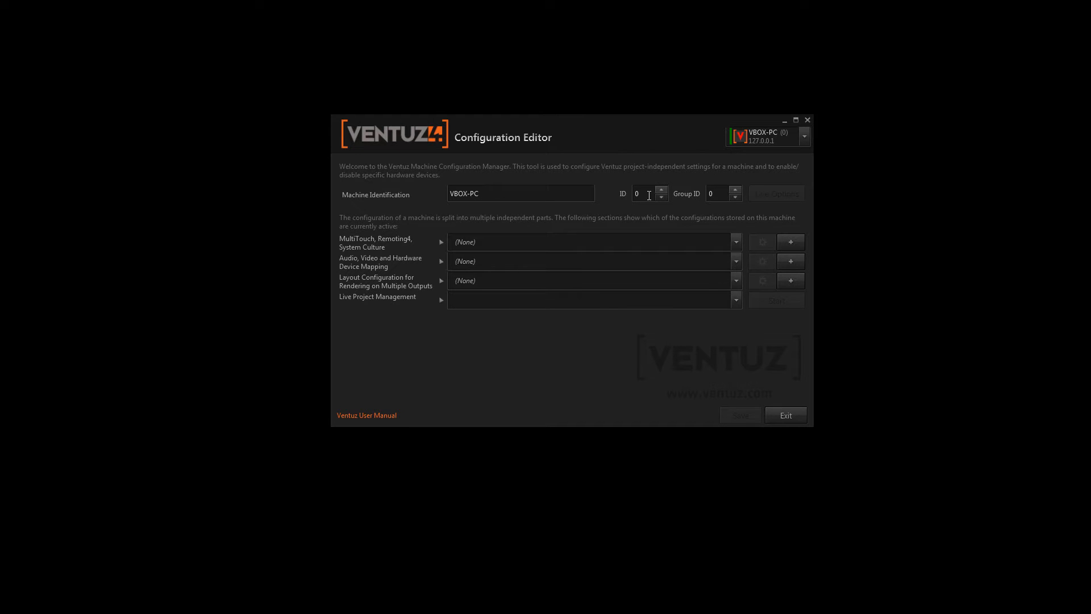
mouse_move(721, 195)
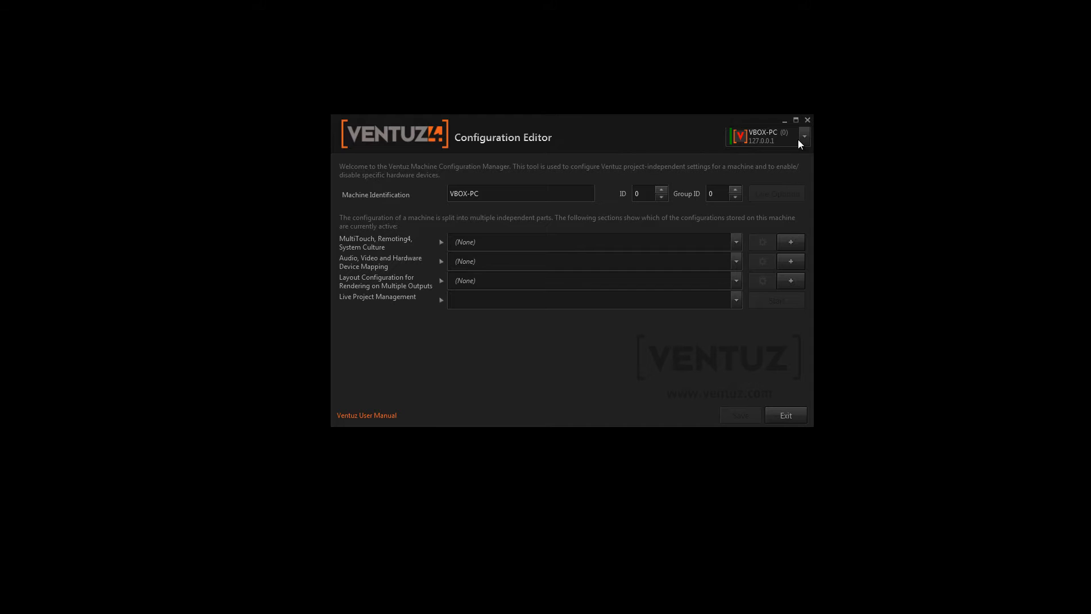
mouse_move(808, 143)
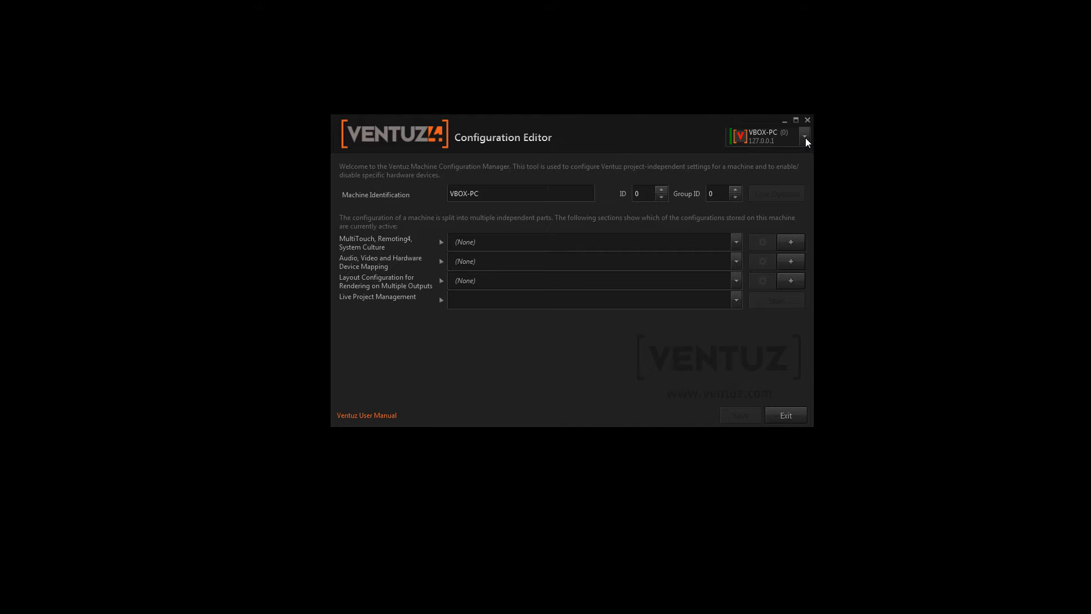
Browse the stored interaction configurations and select test1
left_click(804, 135)
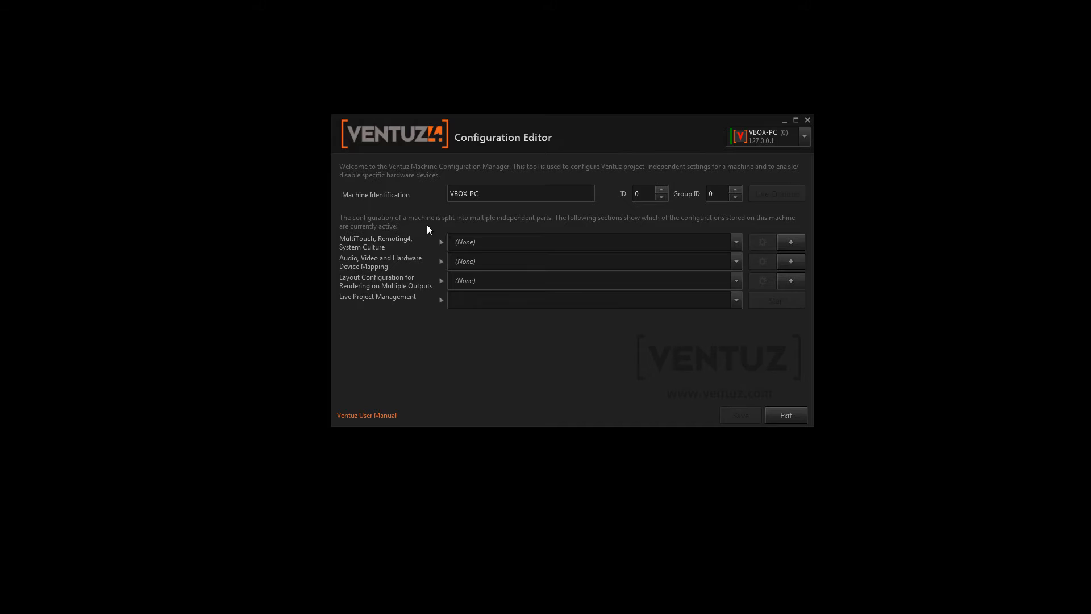
mouse_move(444, 248)
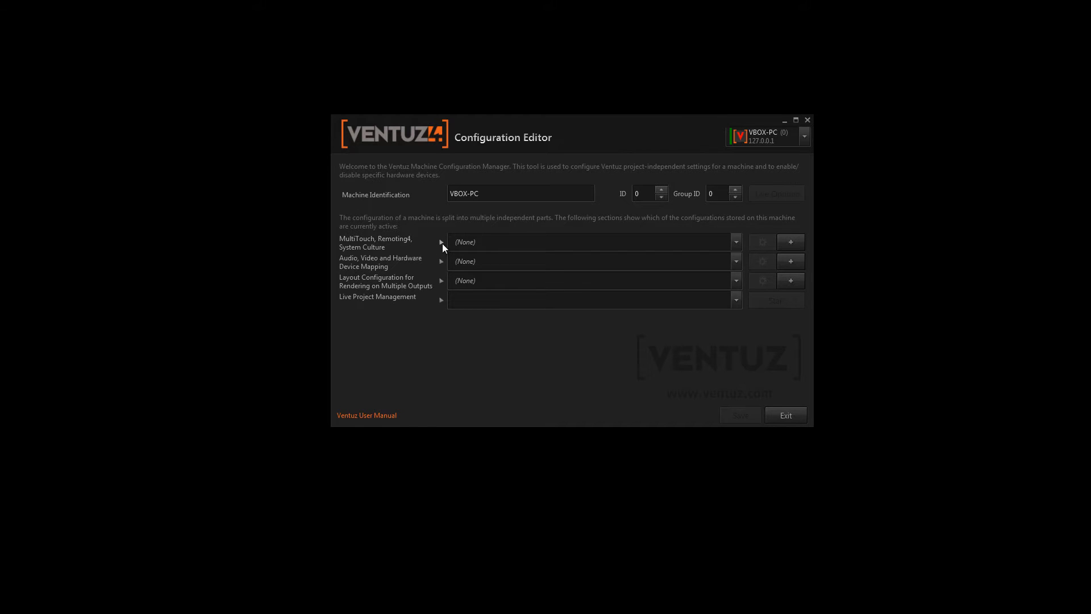
left_click(735, 242)
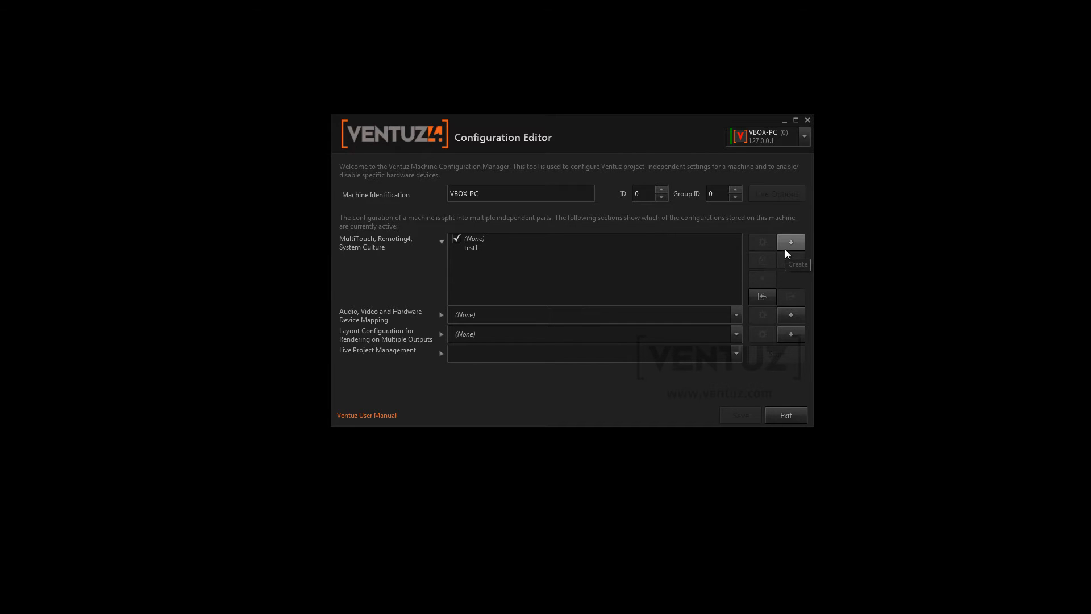
left_click(470, 247)
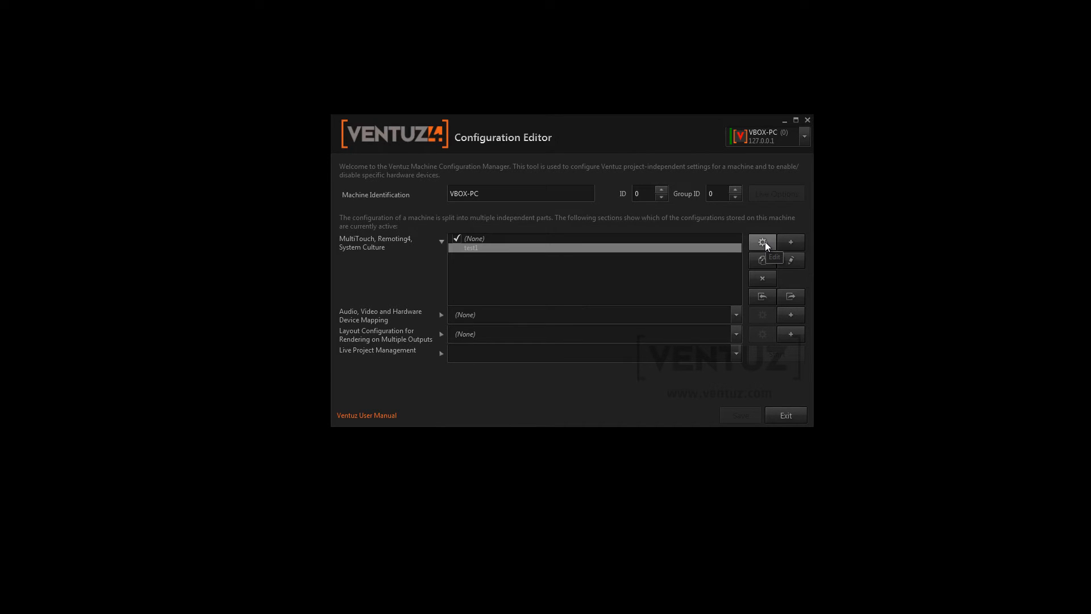
mouse_move(762, 260)
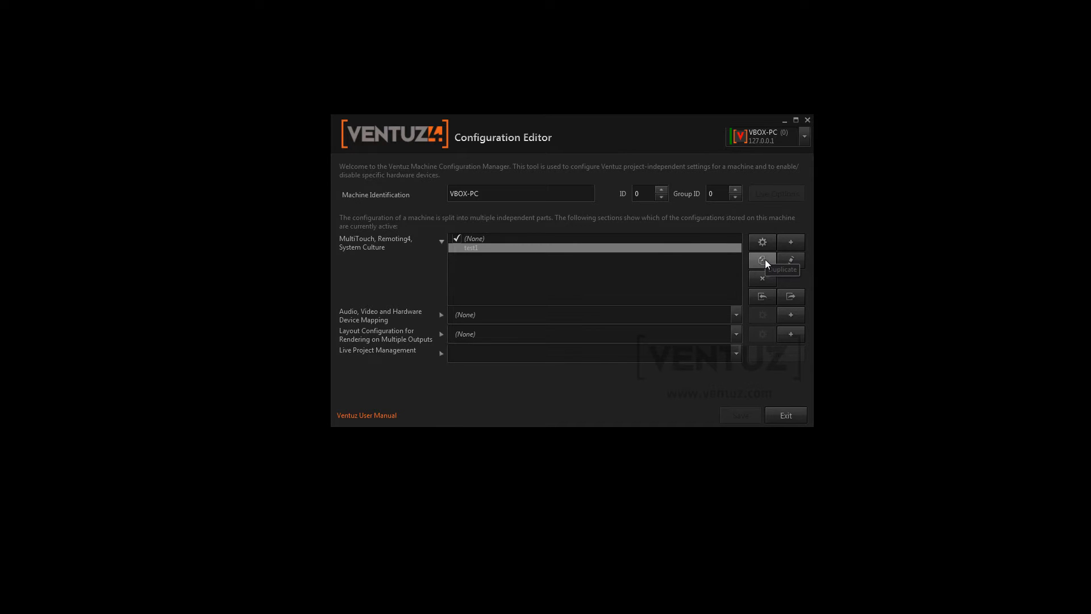
mouse_move(762, 279)
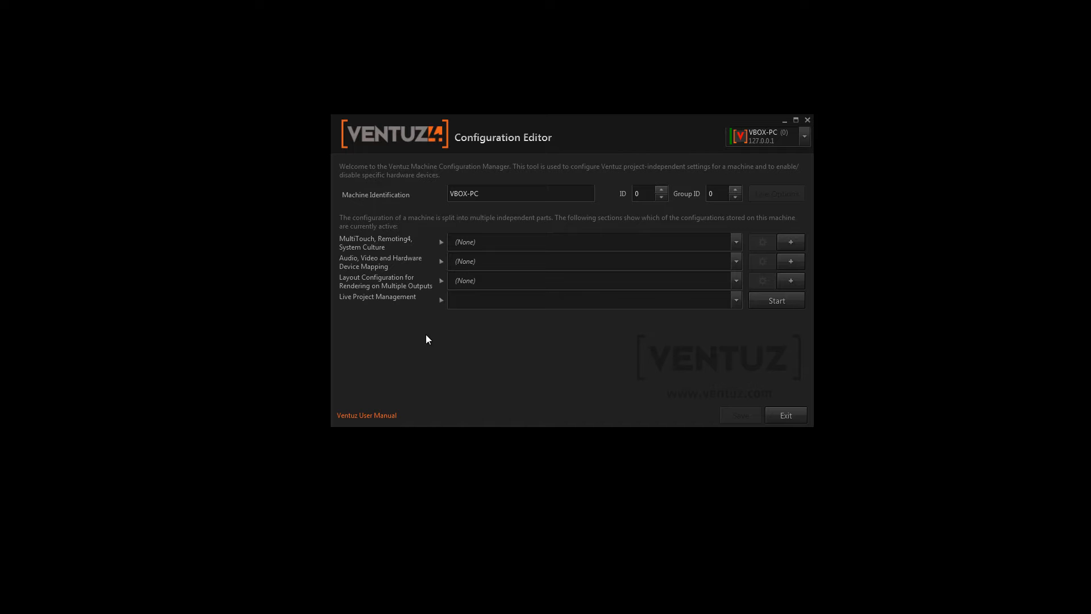
mouse_move(431, 337)
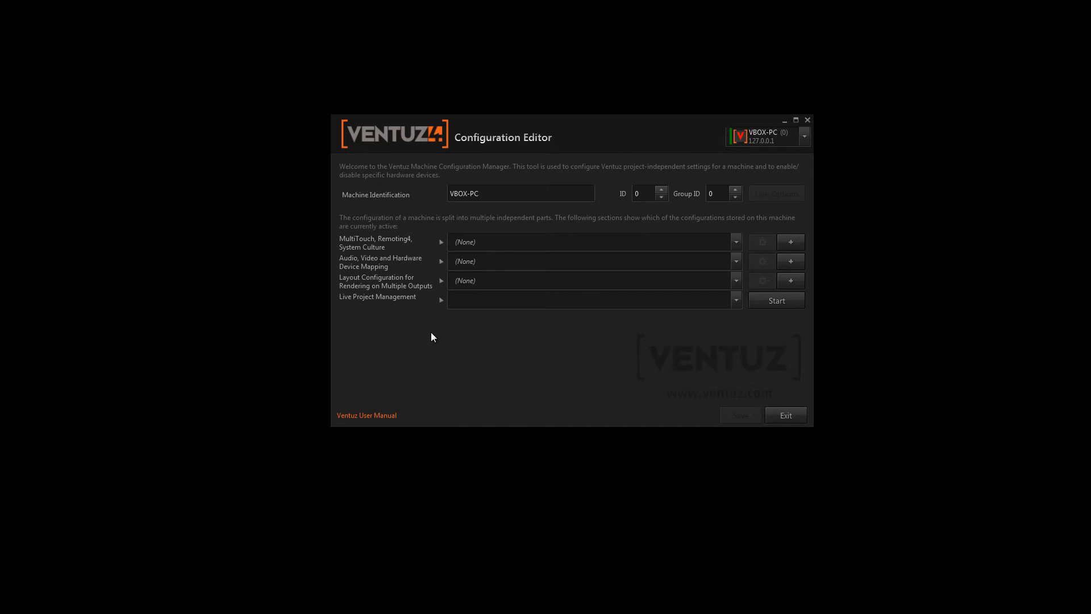
mouse_move(411, 246)
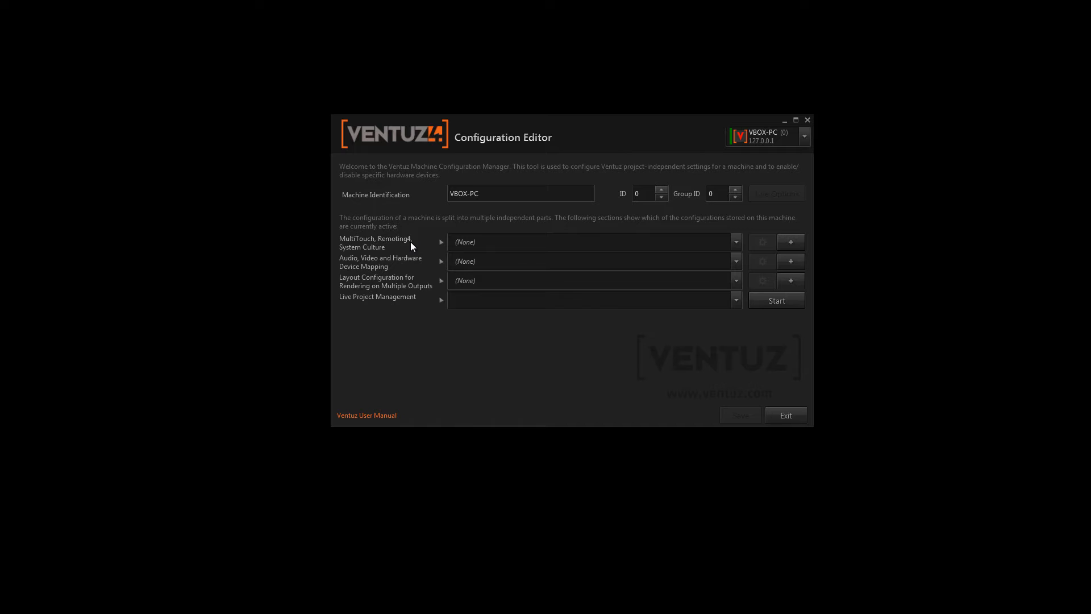
mouse_move(409, 269)
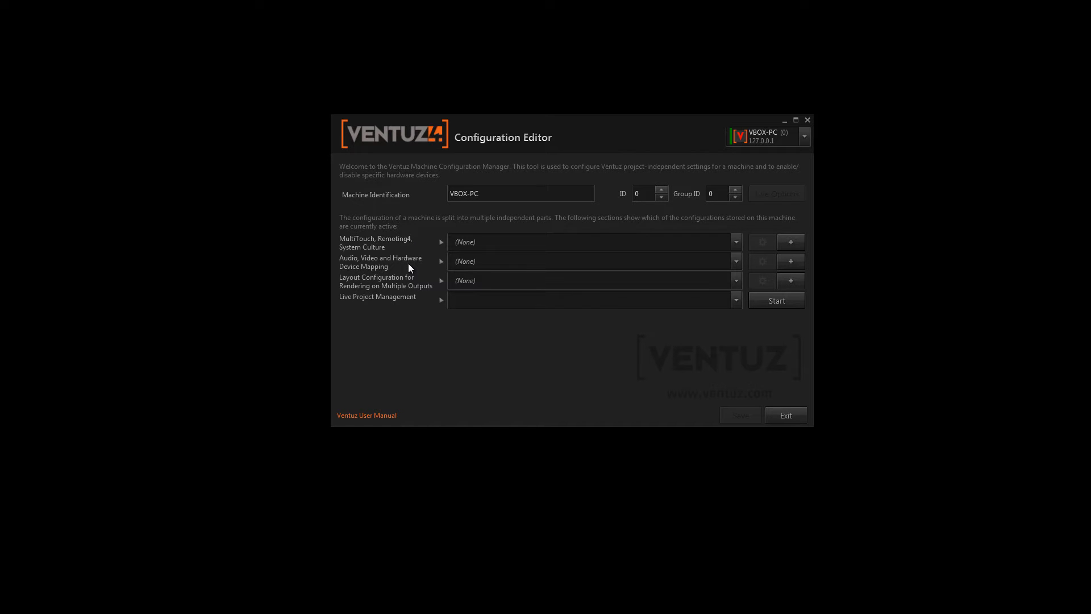
mouse_move(420, 280)
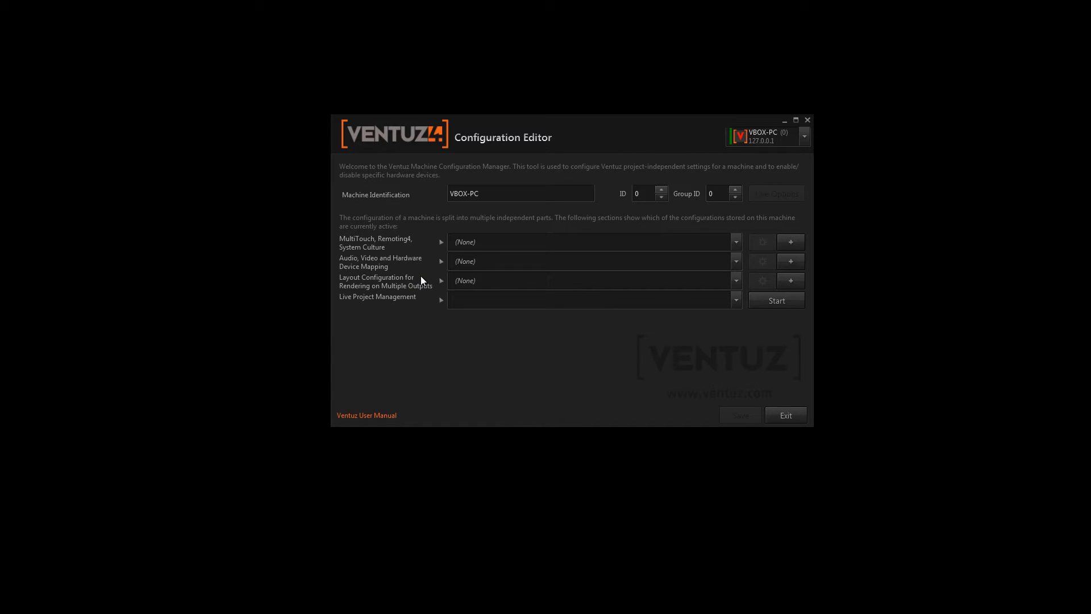
mouse_move(618, 346)
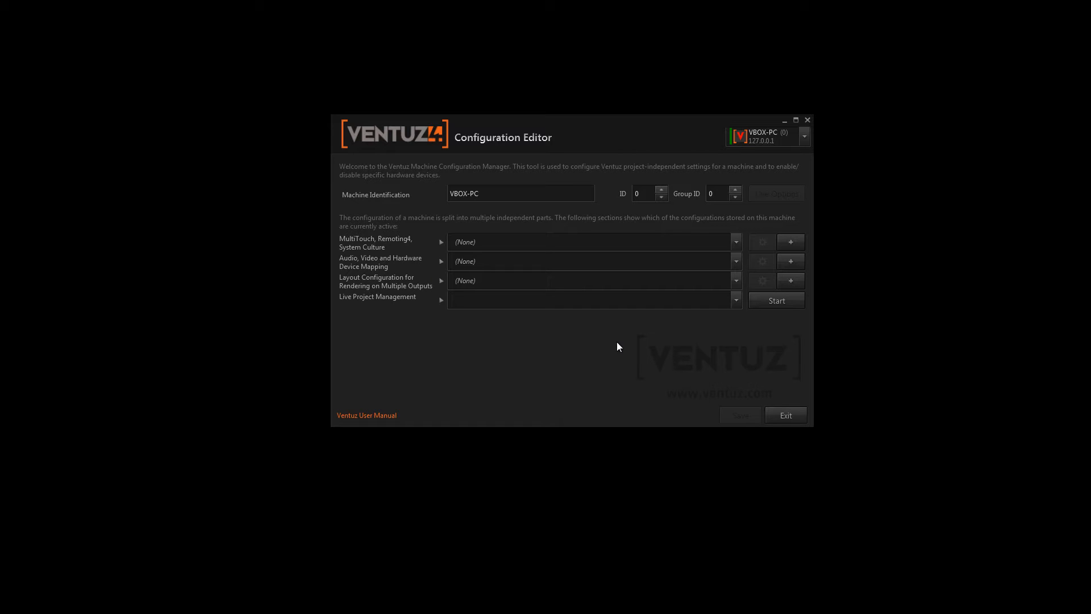
mouse_move(769, 258)
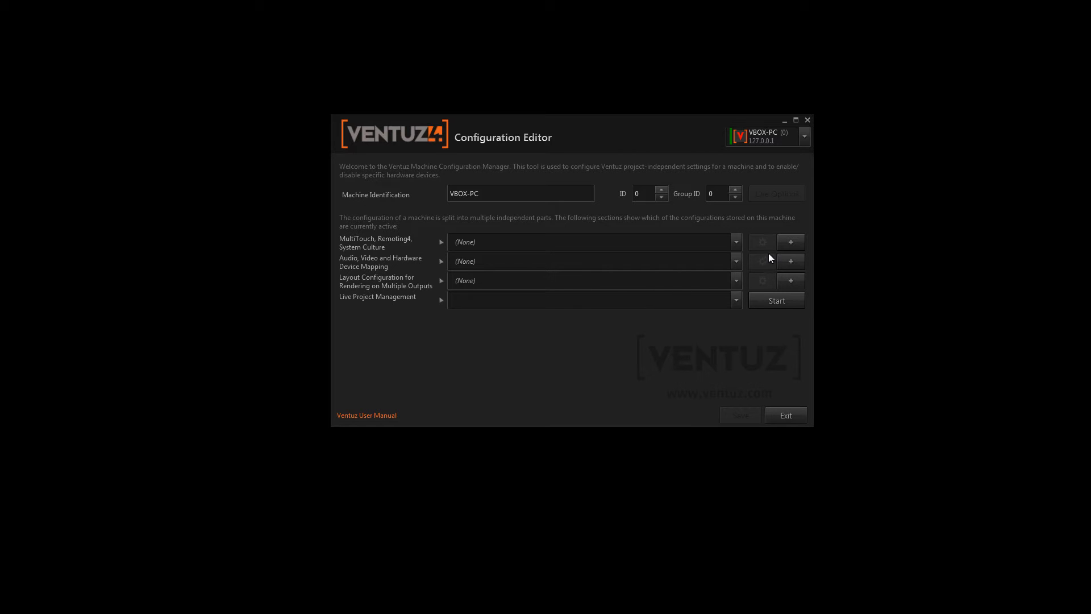
Create a new interaction and remoting configuration named Tutorial
left_click(790, 242)
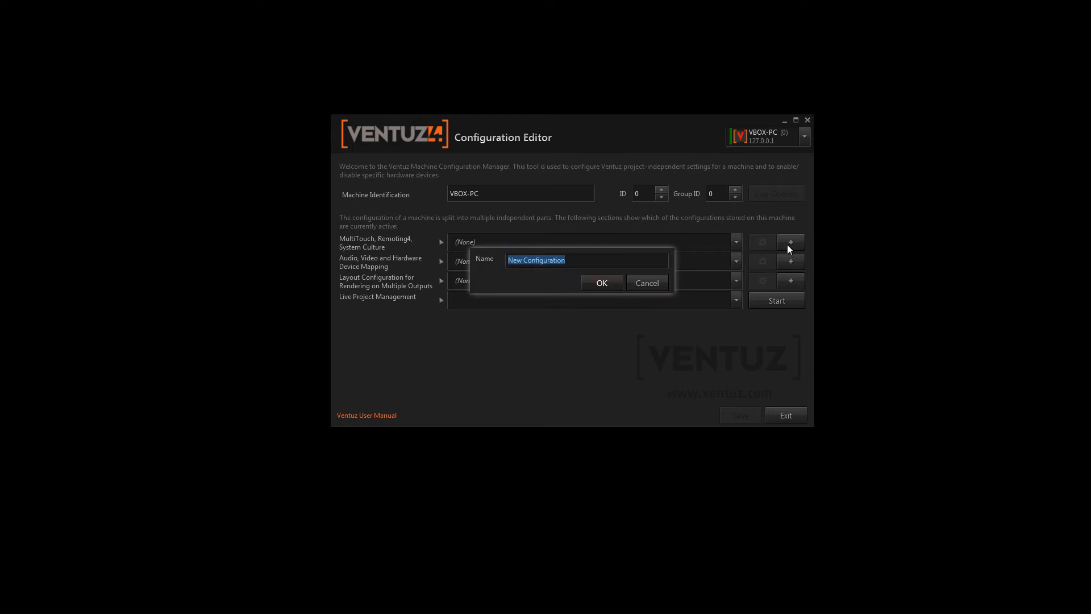
type("T")
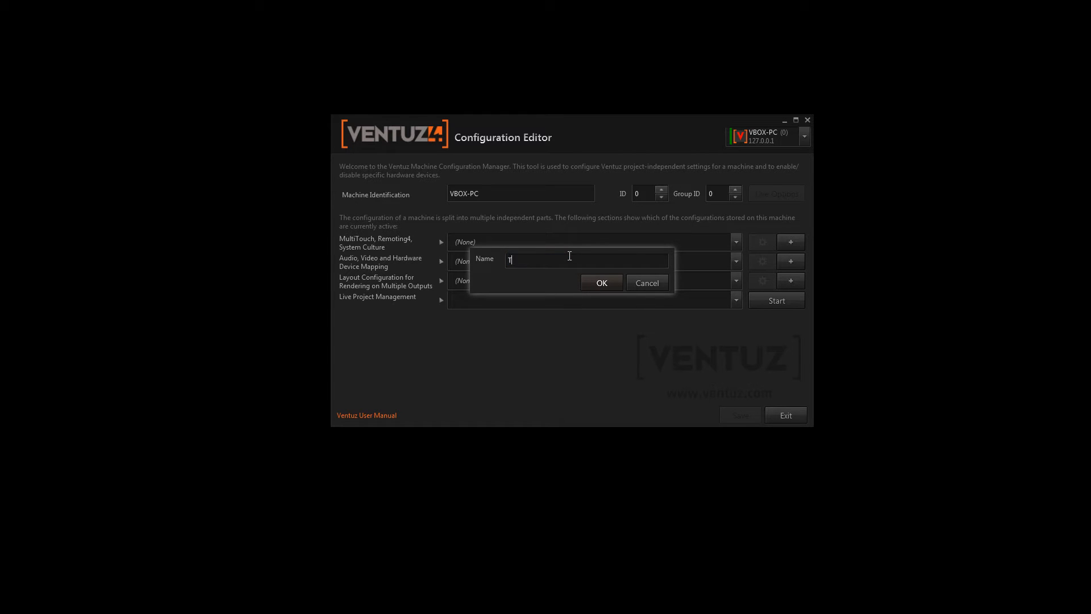
left_click(645, 283)
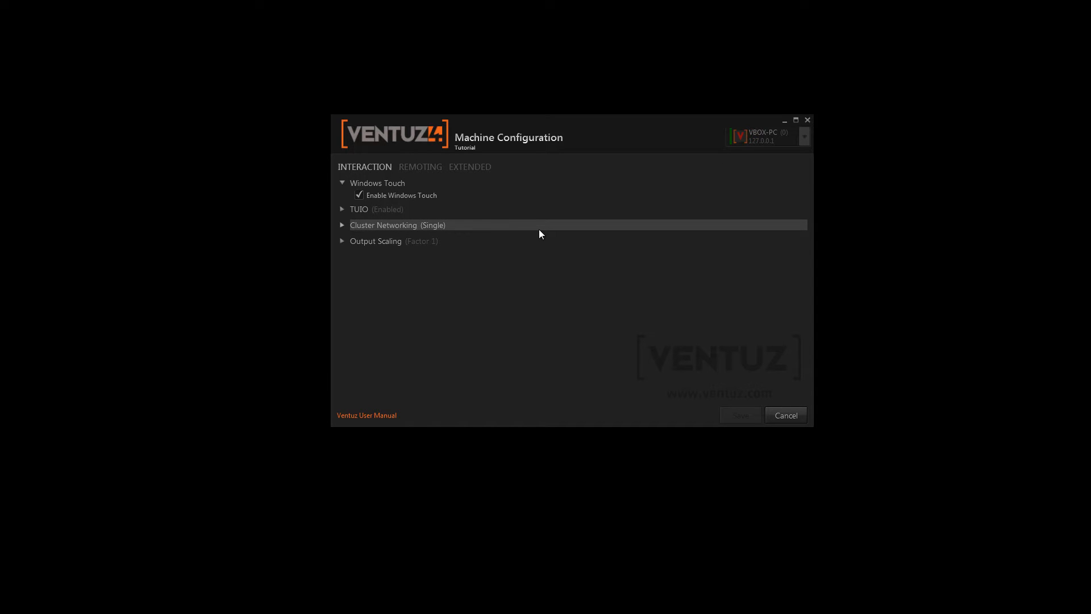
mouse_move(533, 232)
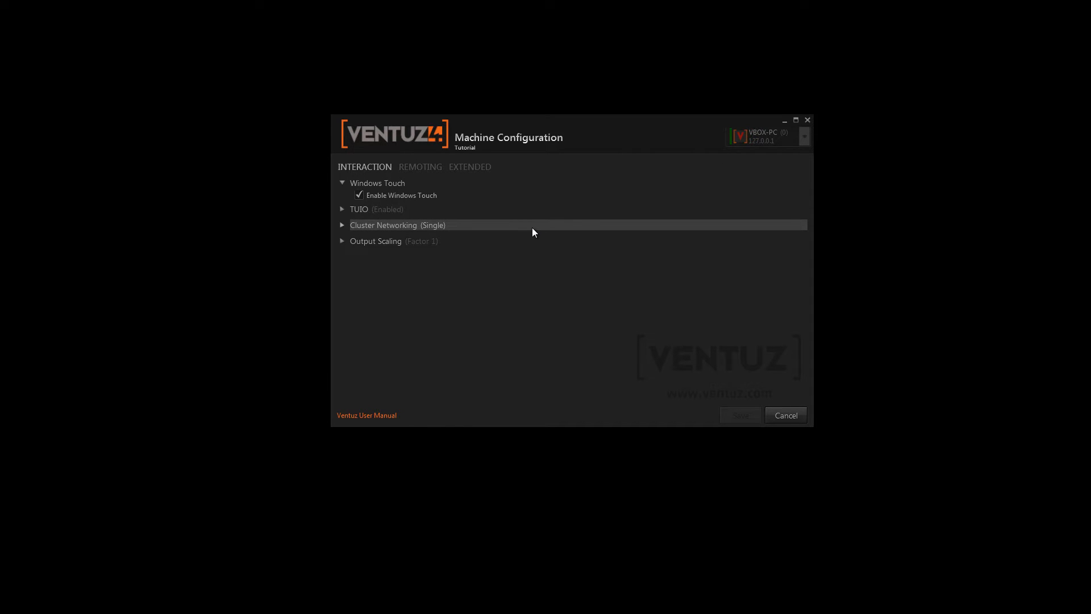
mouse_move(483, 216)
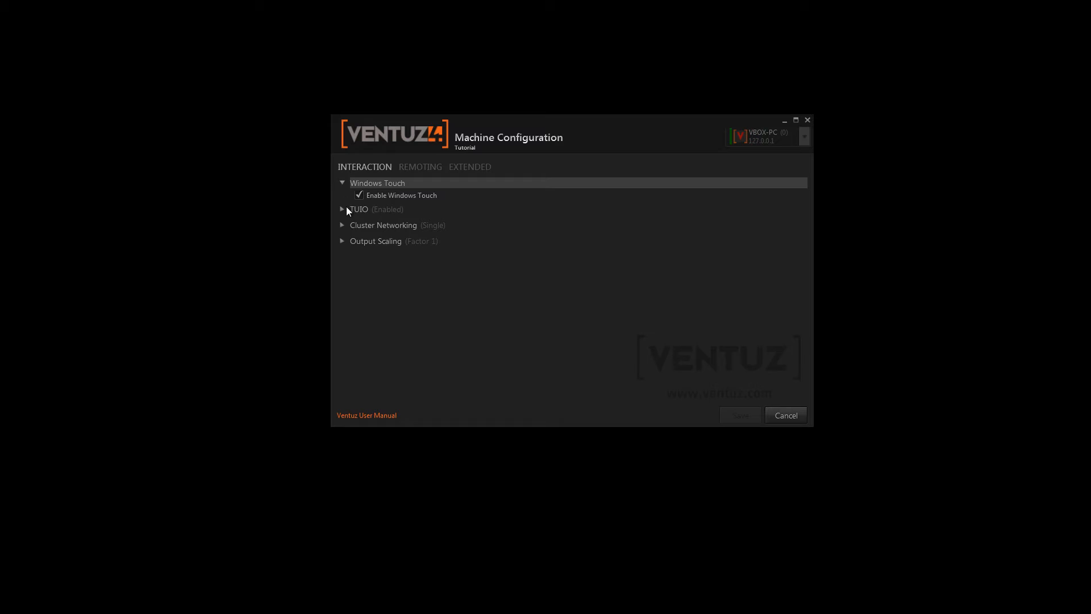
Collapse Windows Touch so Cluster Networking shows Single mode and delay 0
left_click(342, 210)
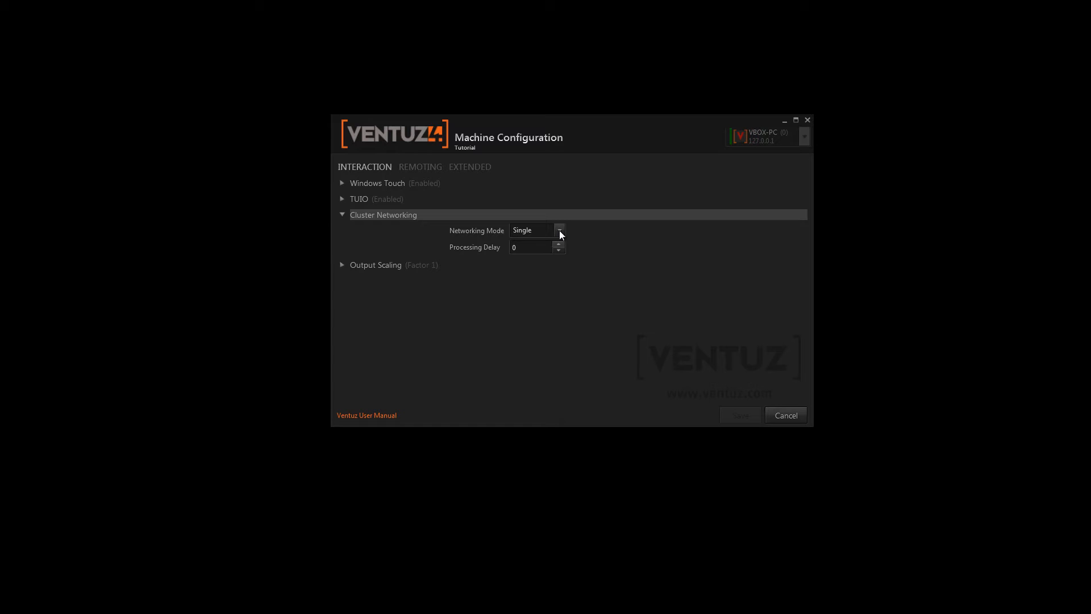
List the networking modes Single, Master and Client, keeping Single selected
left_click(559, 230)
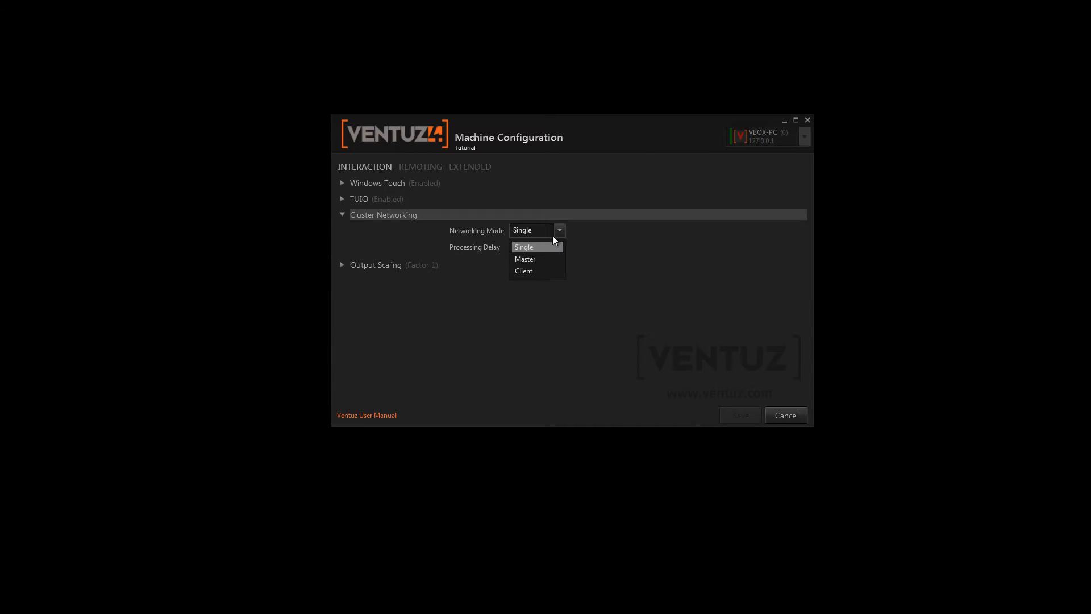
mouse_move(537, 270)
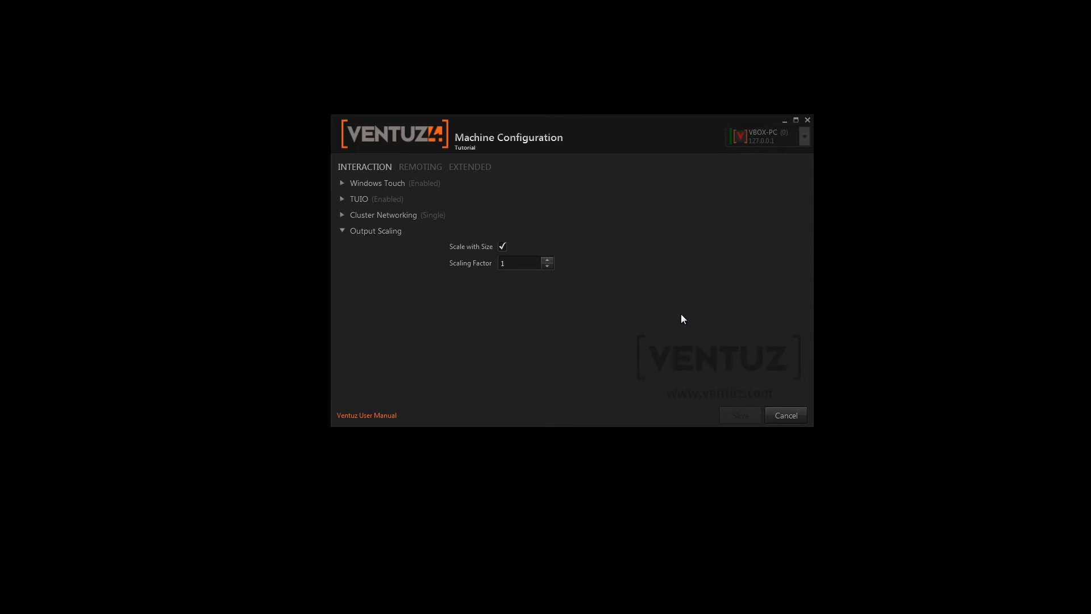
mouse_move(673, 309)
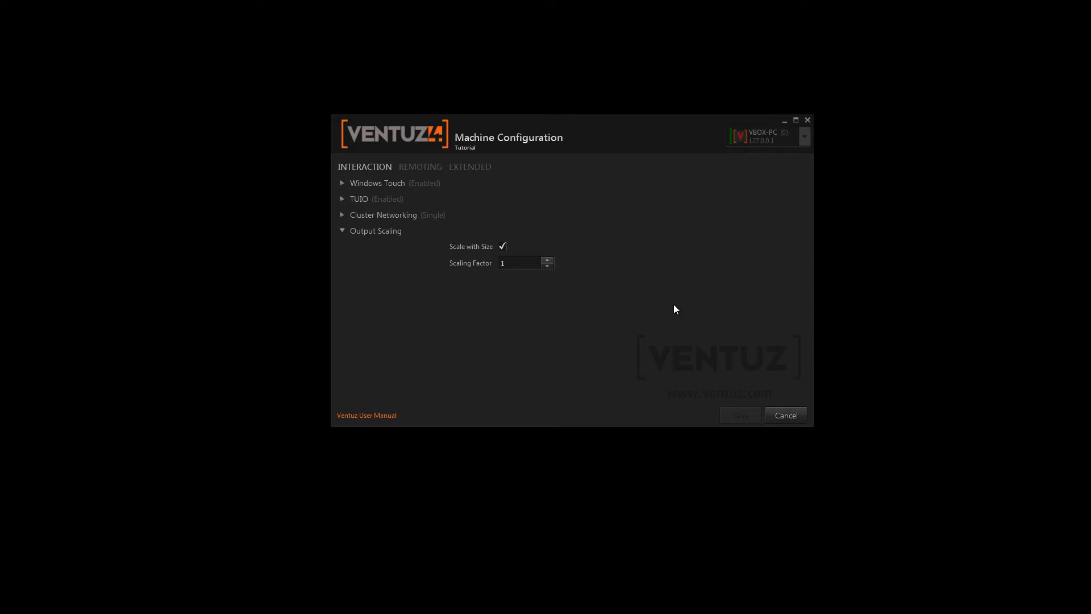
mouse_move(639, 319)
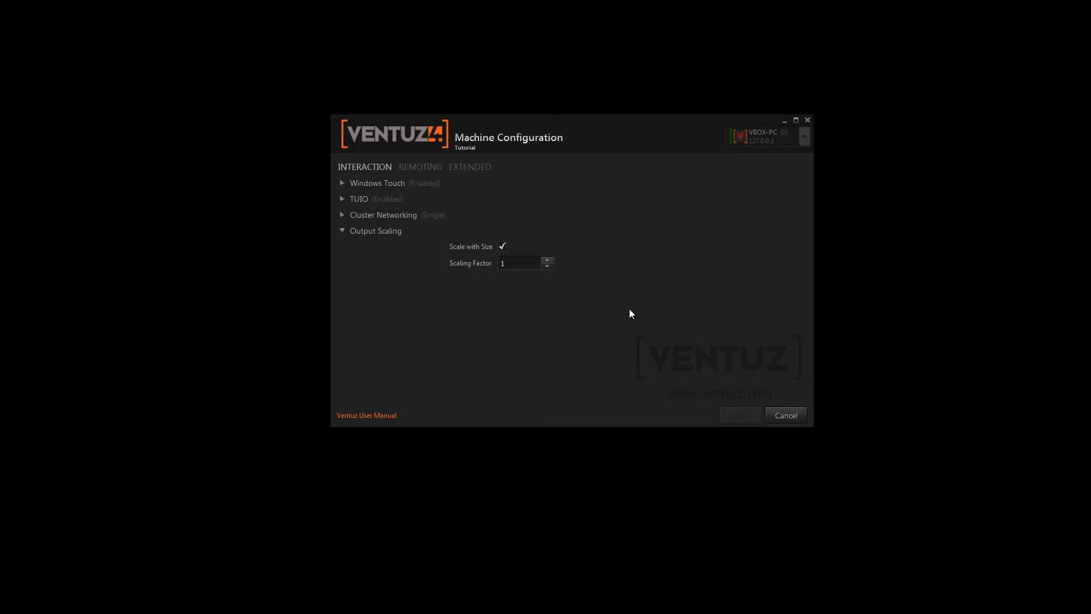
mouse_move(555, 290)
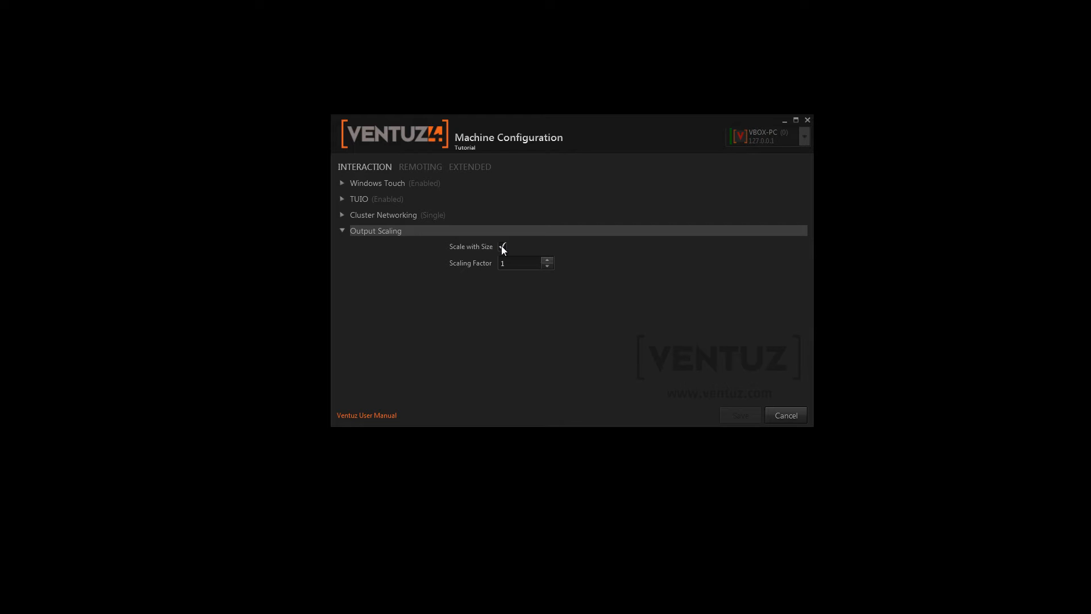
Check Output Scaling, leaving Scale with Size on and factor 1
left_click(502, 246)
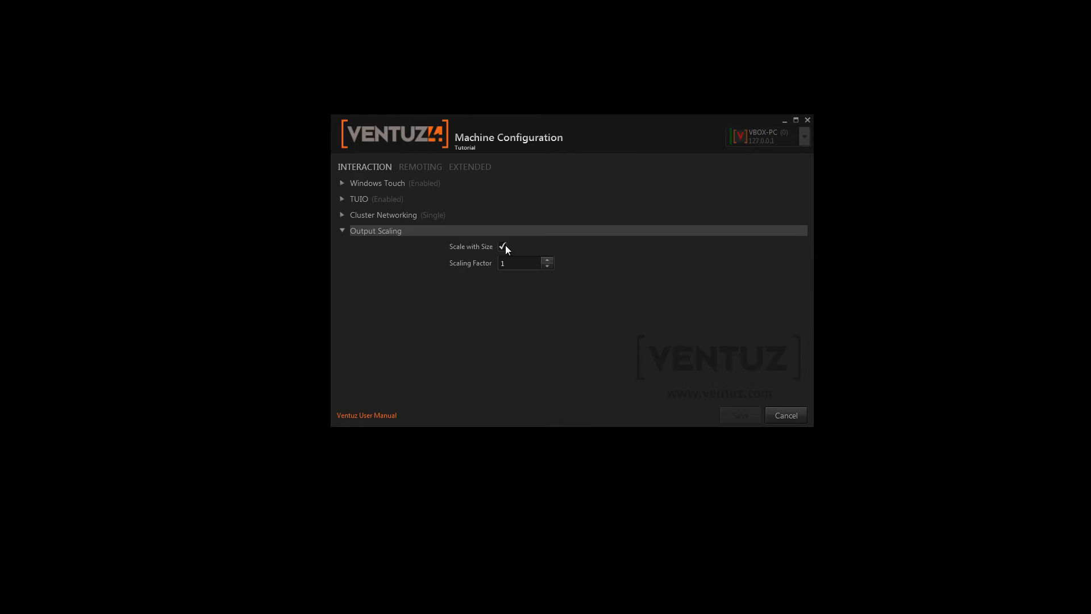
mouse_move(453, 249)
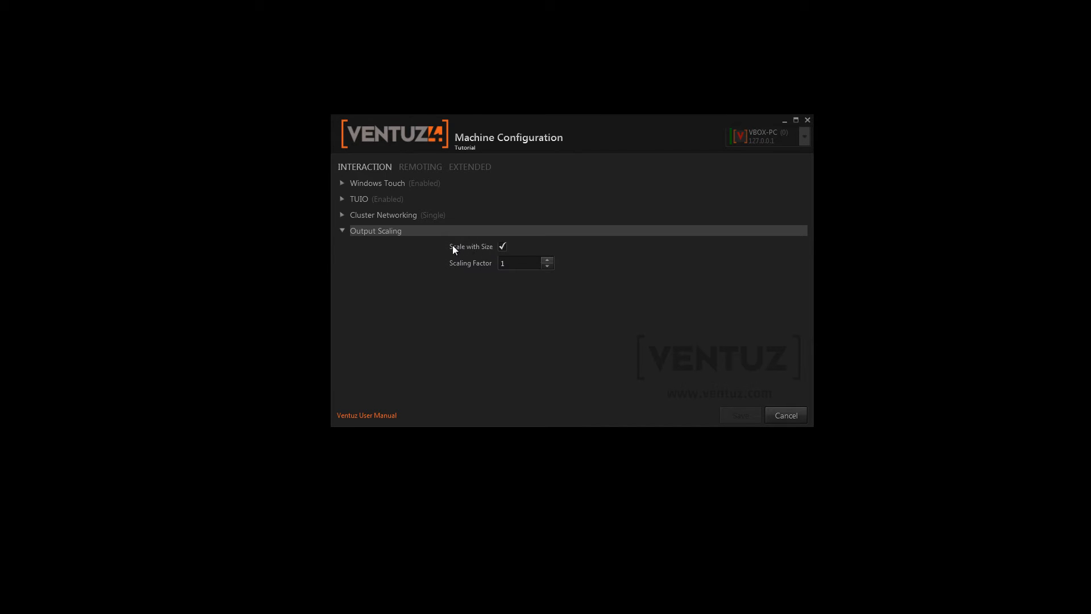
left_click(518, 263)
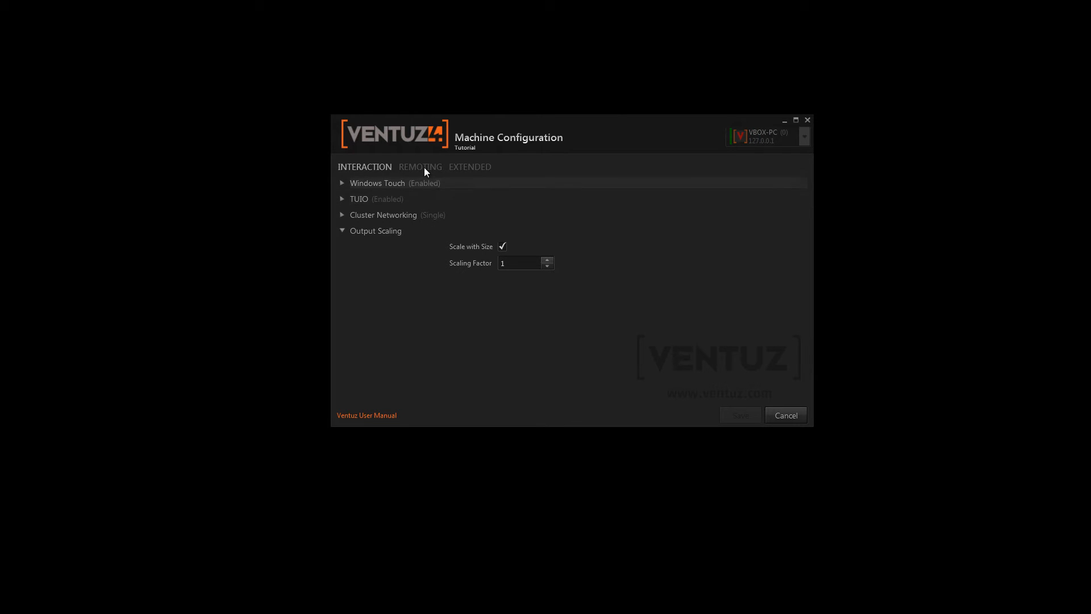
Inspect the Remoting 2 (.Net) and Remoting 4 (port 19400) sections, then go to Extended
left_click(419, 167)
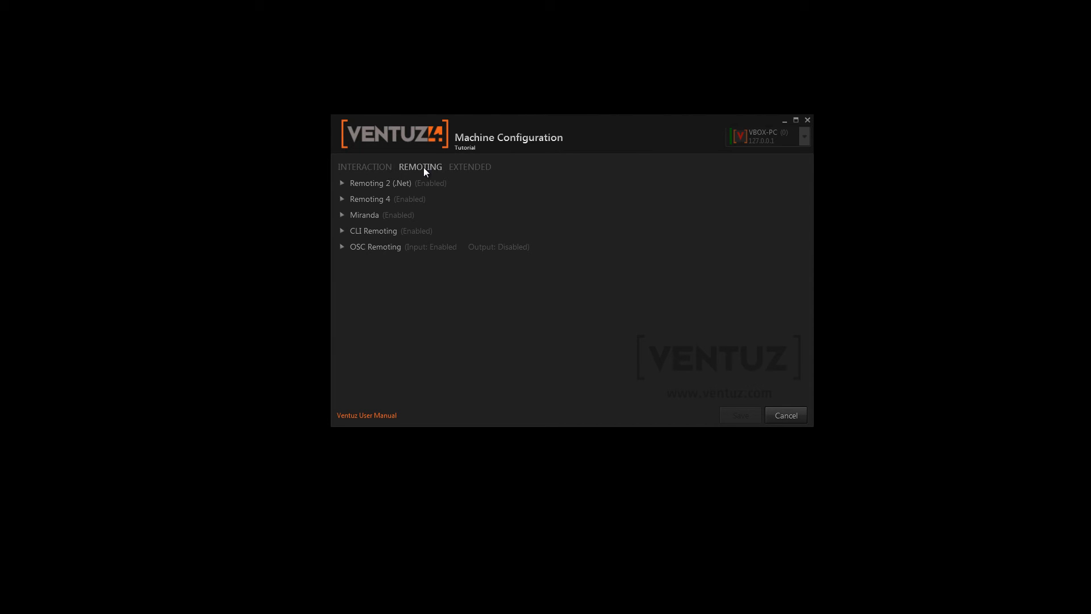
mouse_move(393, 183)
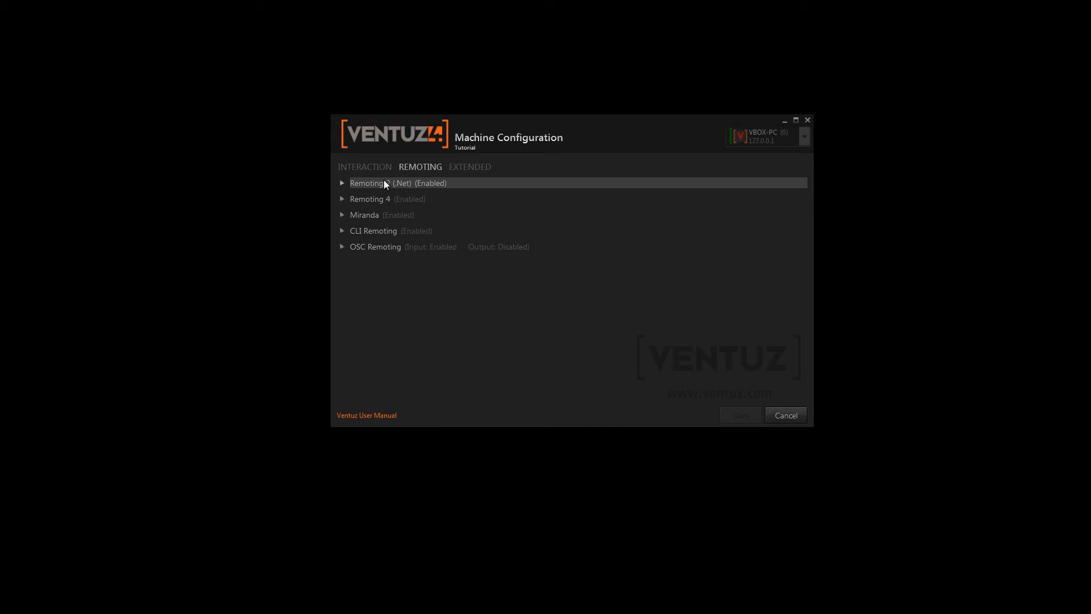
mouse_move(376, 214)
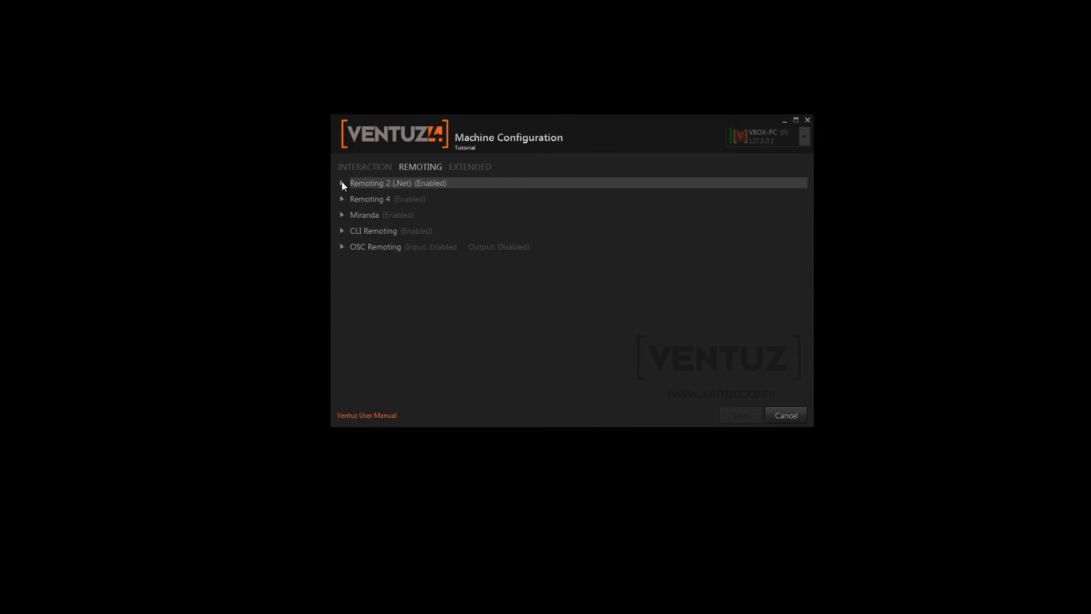
left_click(342, 183)
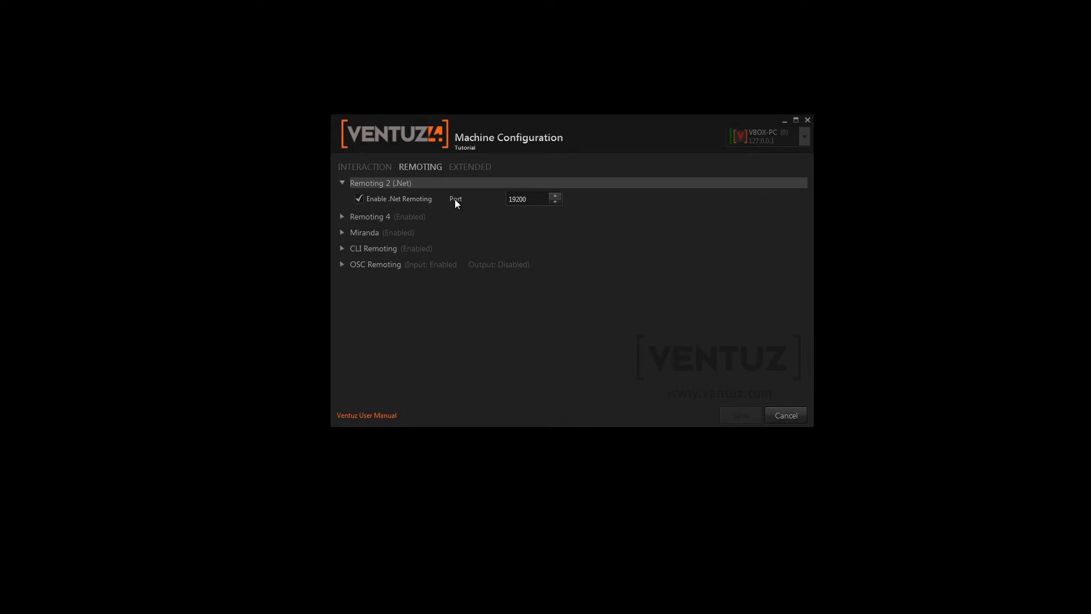
mouse_move(359, 204)
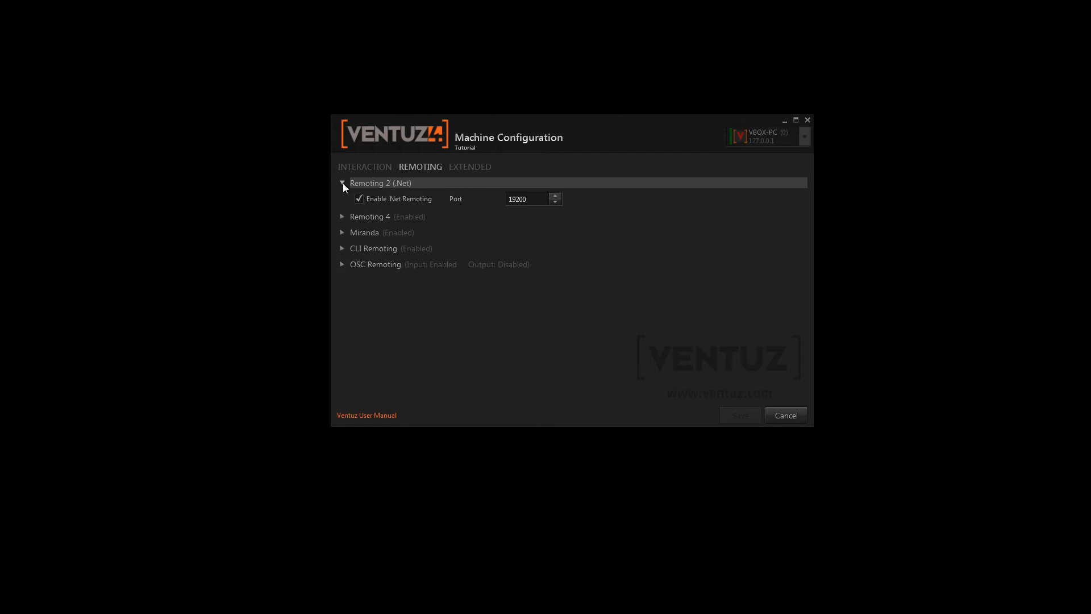
left_click(341, 183)
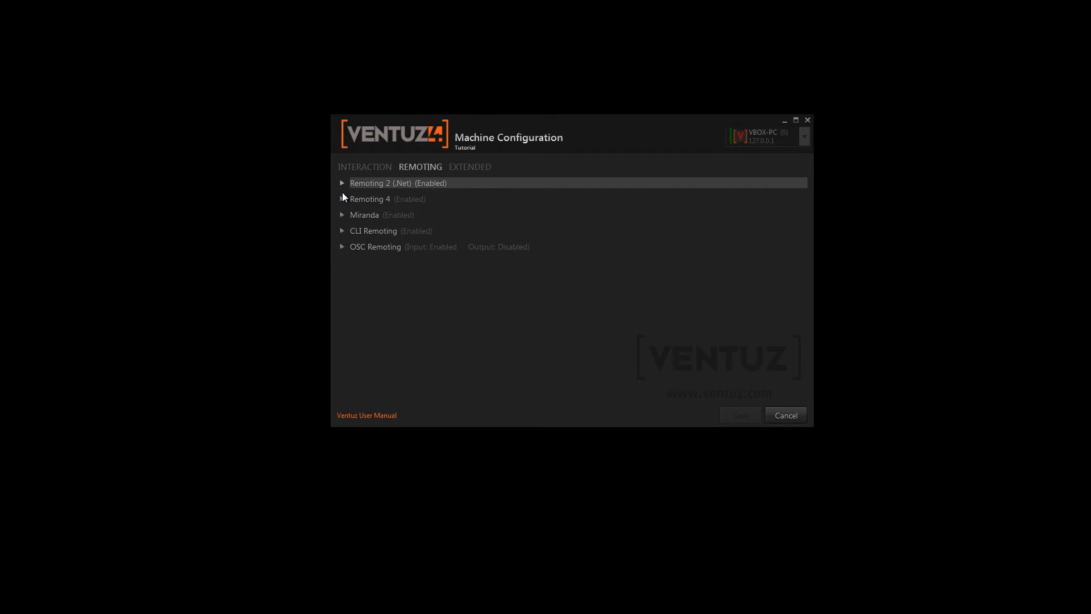
left_click(371, 199)
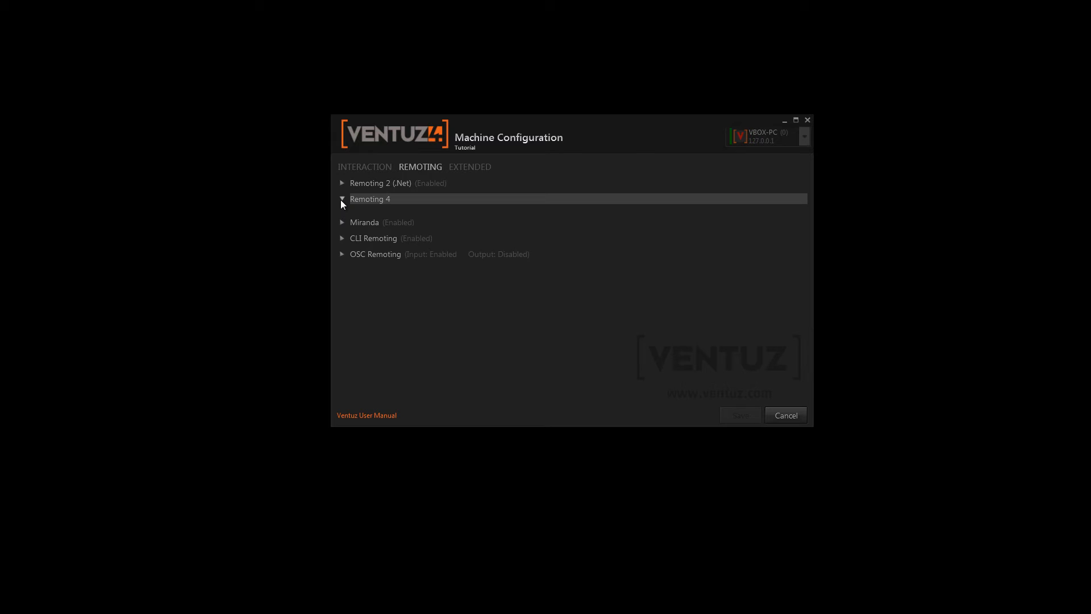
left_click(341, 198)
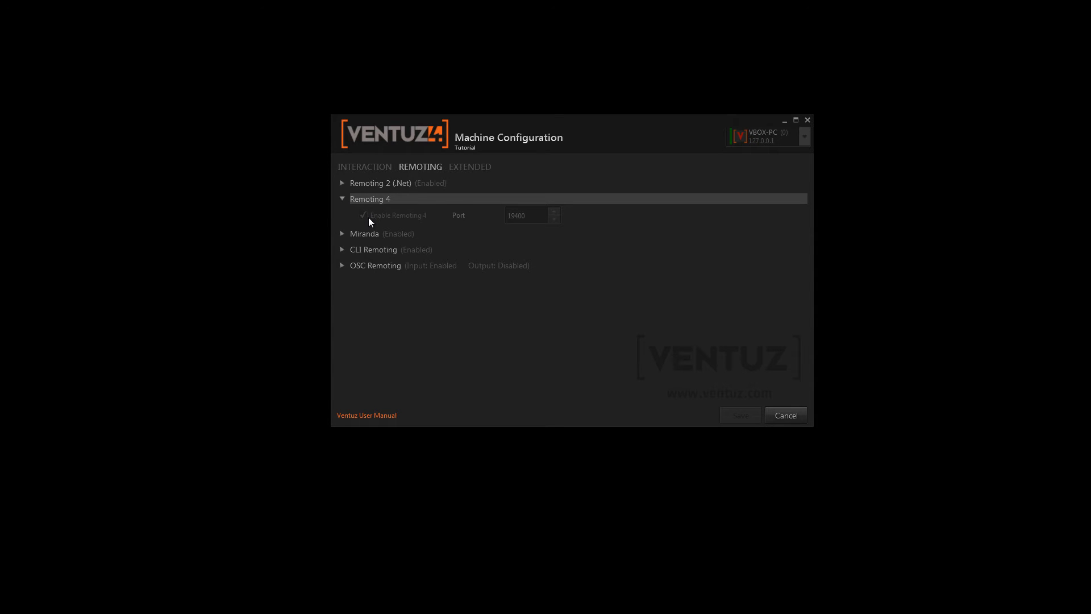
mouse_move(385, 220)
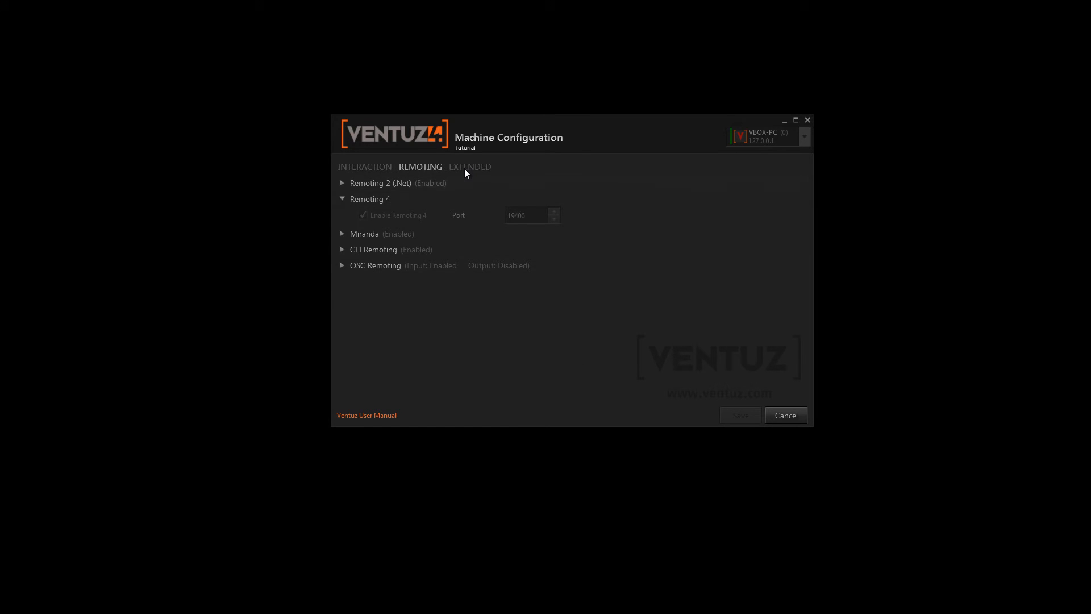
left_click(469, 167)
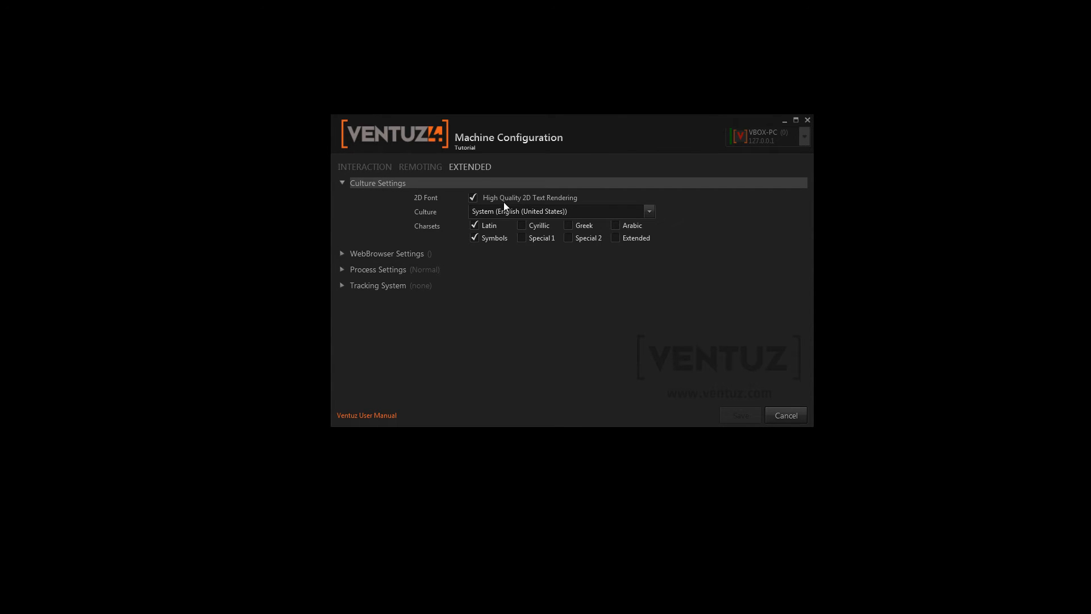
mouse_move(487, 217)
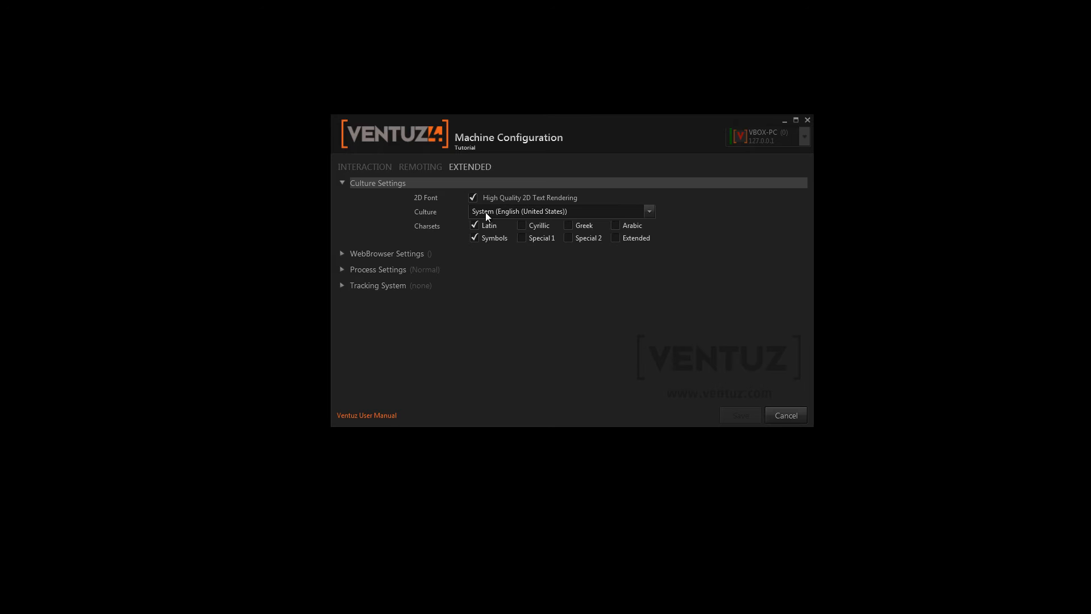
mouse_move(451, 227)
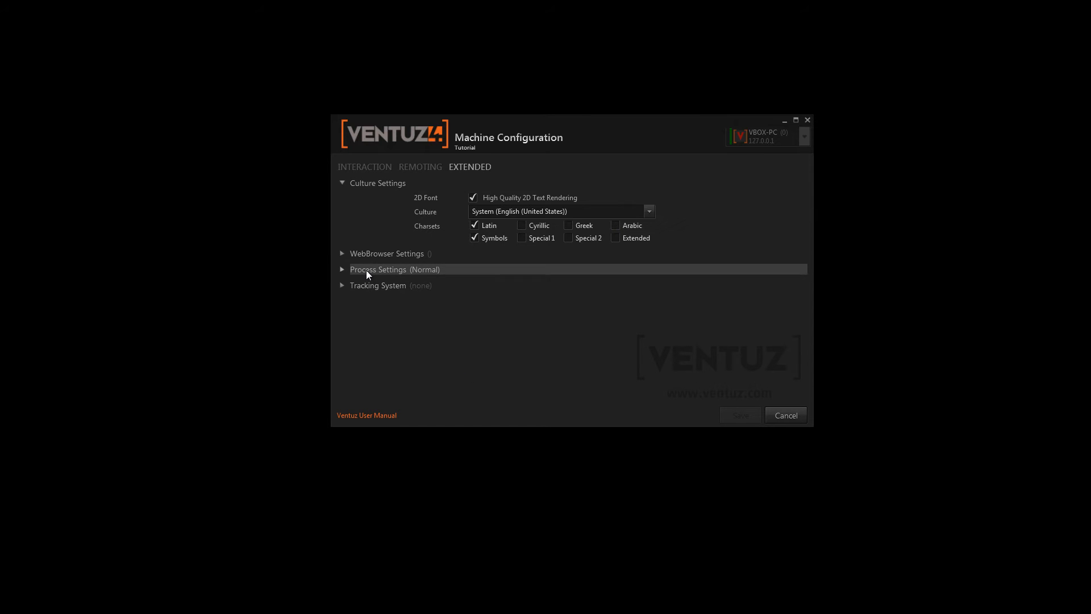
mouse_move(387, 253)
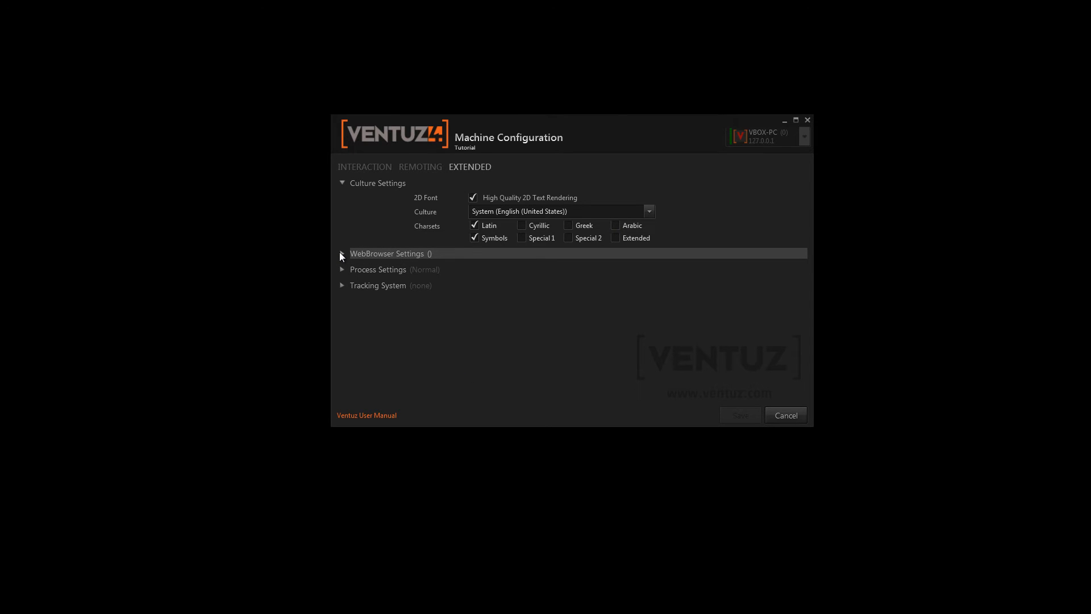
Expand WebBrowser Settings to show plugin, JavaScript, language, proxy and user agent options
left_click(341, 183)
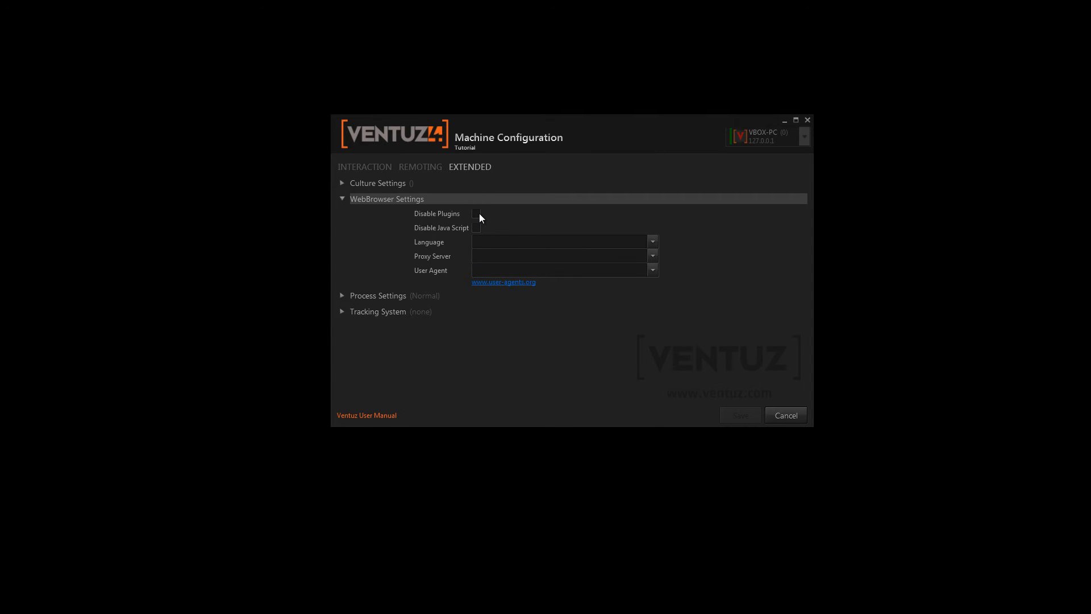
mouse_move(478, 227)
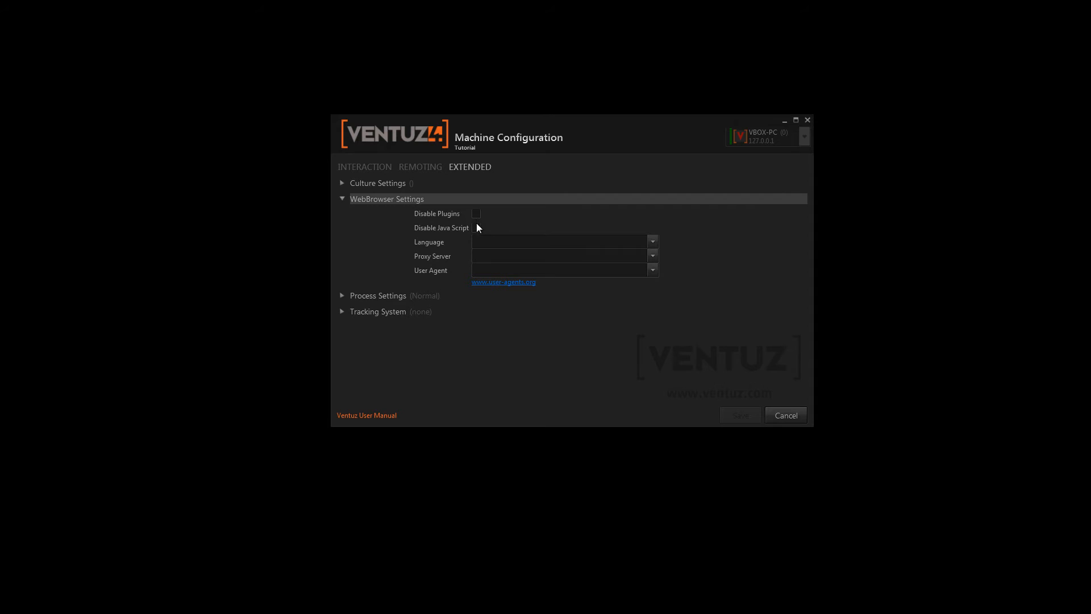
mouse_move(485, 242)
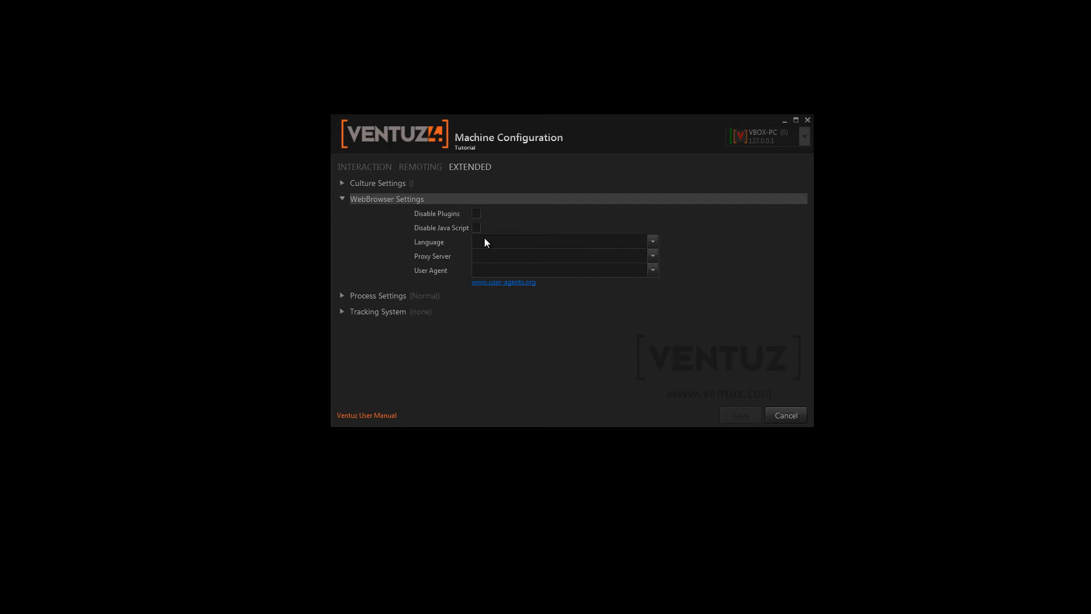
mouse_move(510, 278)
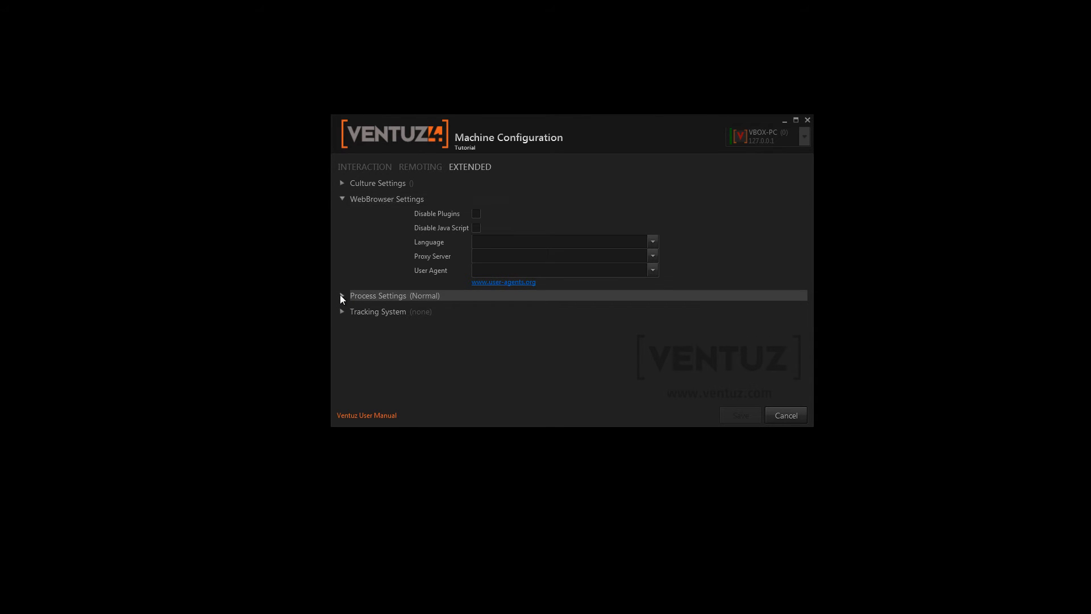
Expand Process Settings and Tracking System, showing TrackMen disabled
left_click(342, 295)
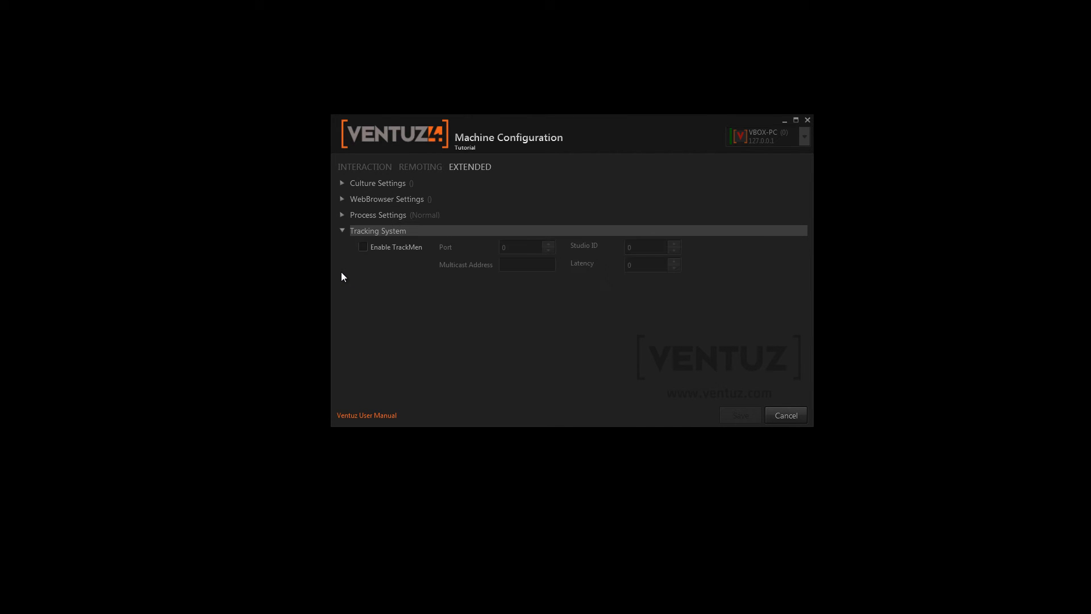
mouse_move(372, 273)
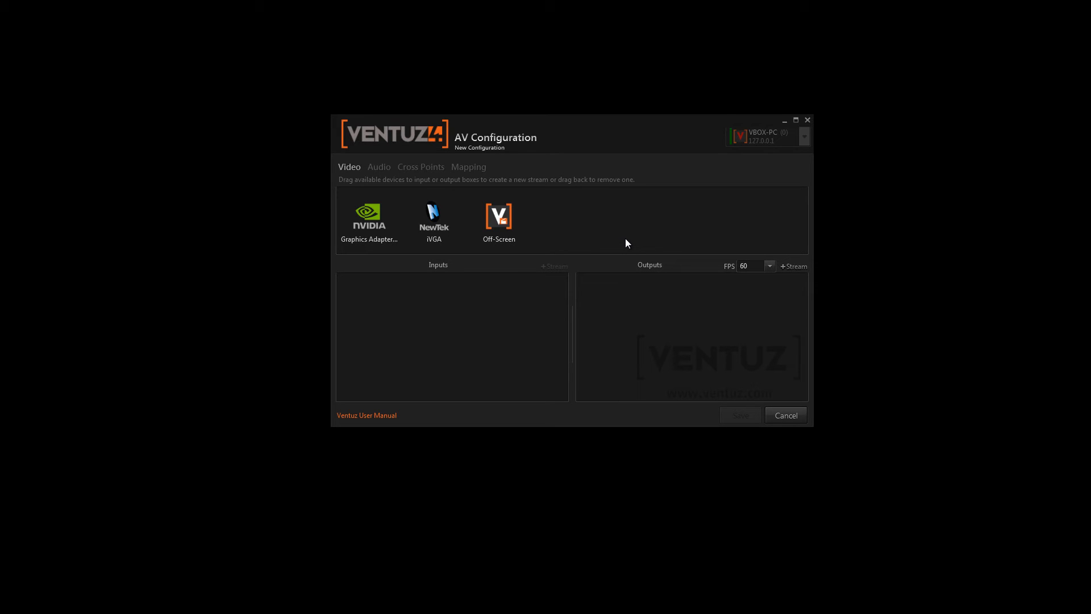
mouse_move(595, 235)
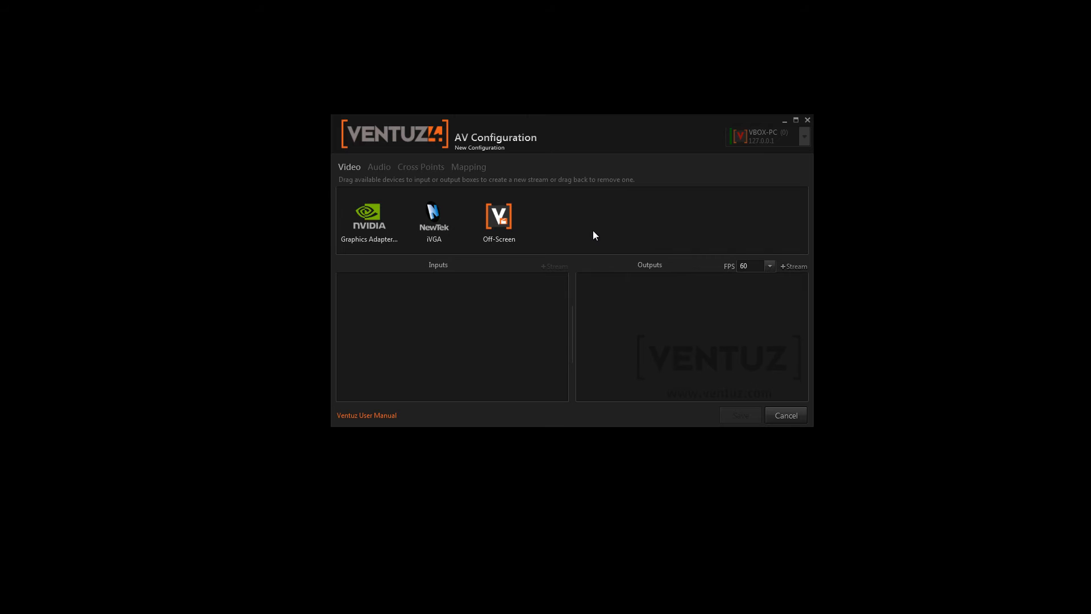
mouse_move(575, 232)
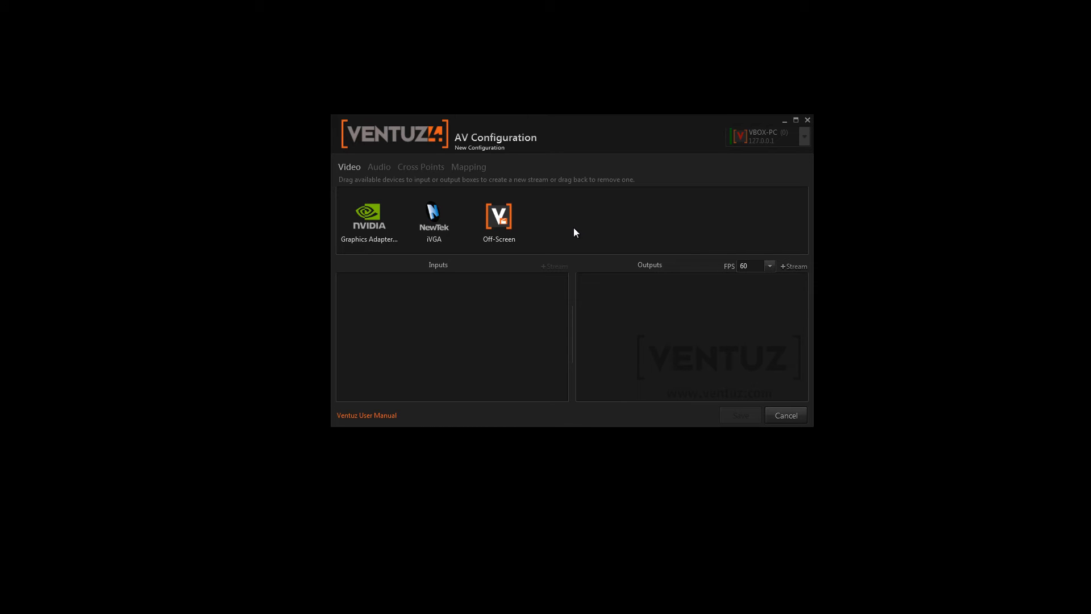
mouse_move(499, 216)
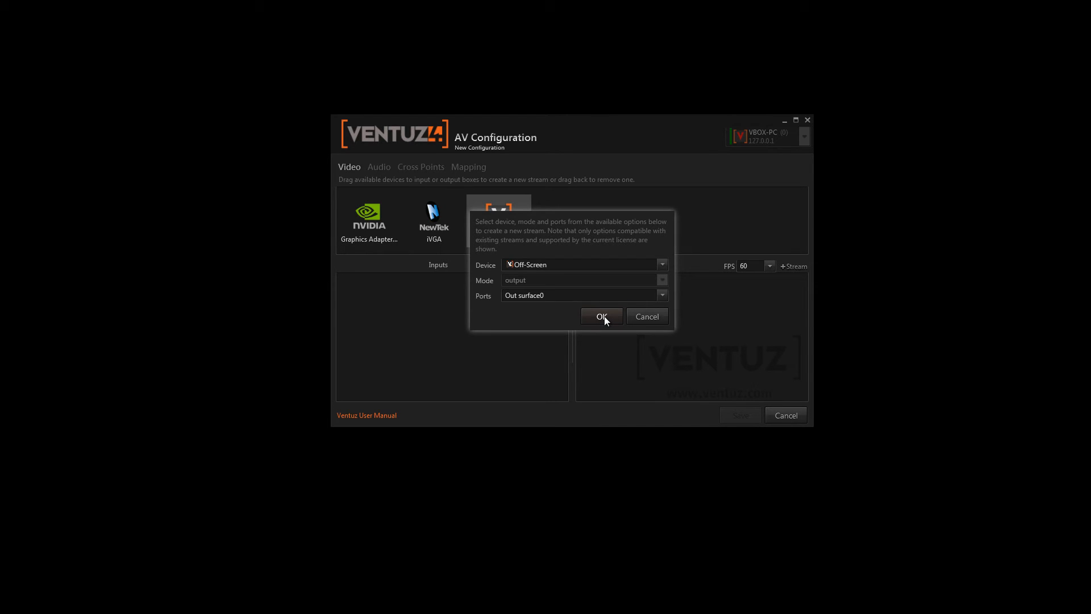
Confirm the Off-Screen Shared Surface output on Out surface0 and go to the Audio page
left_click(601, 316)
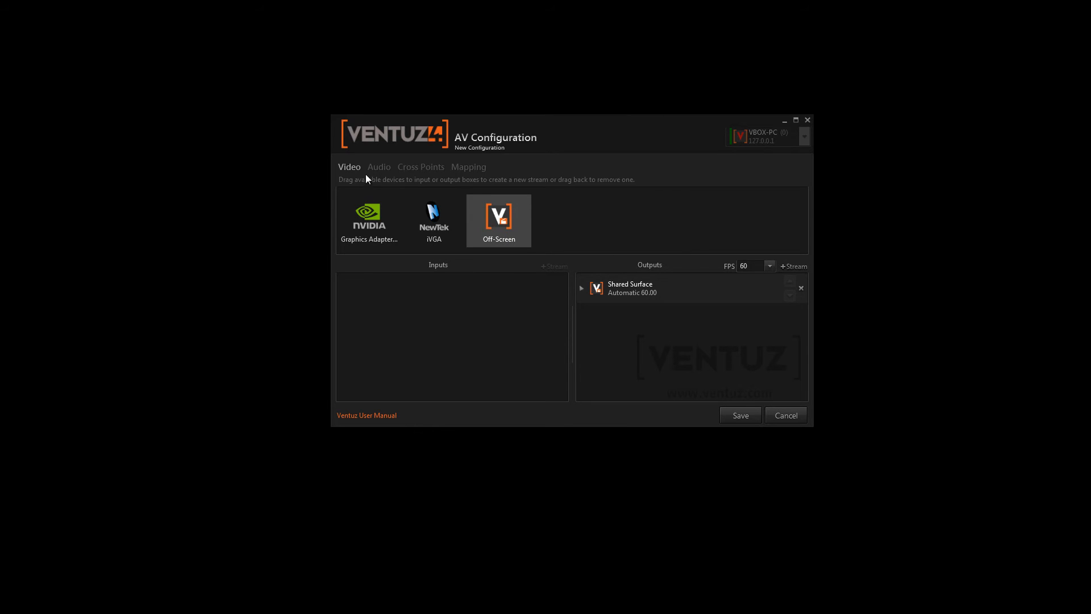
left_click(378, 167)
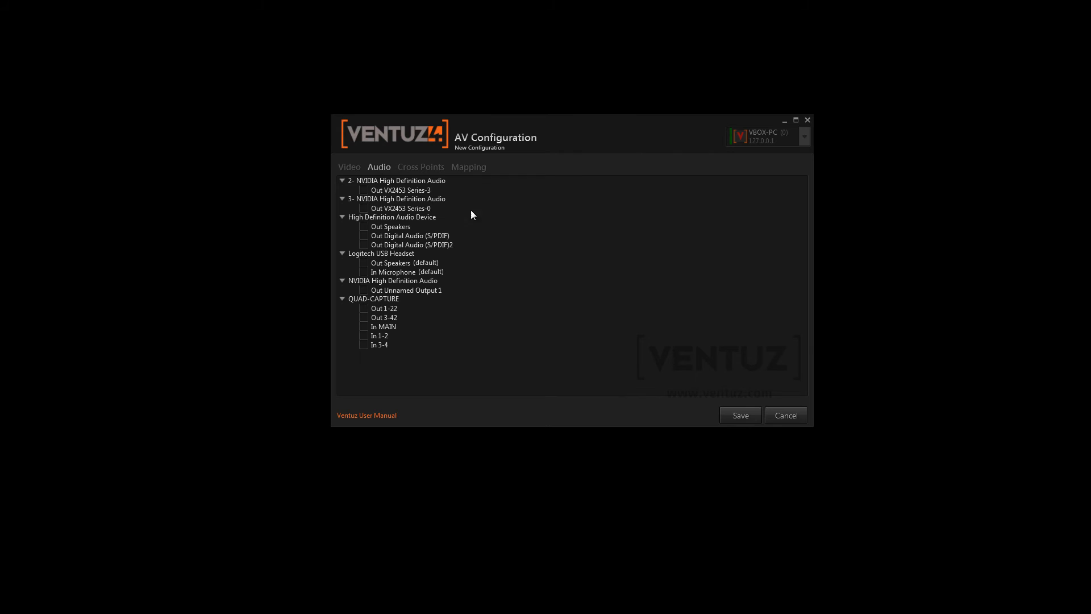
mouse_move(533, 244)
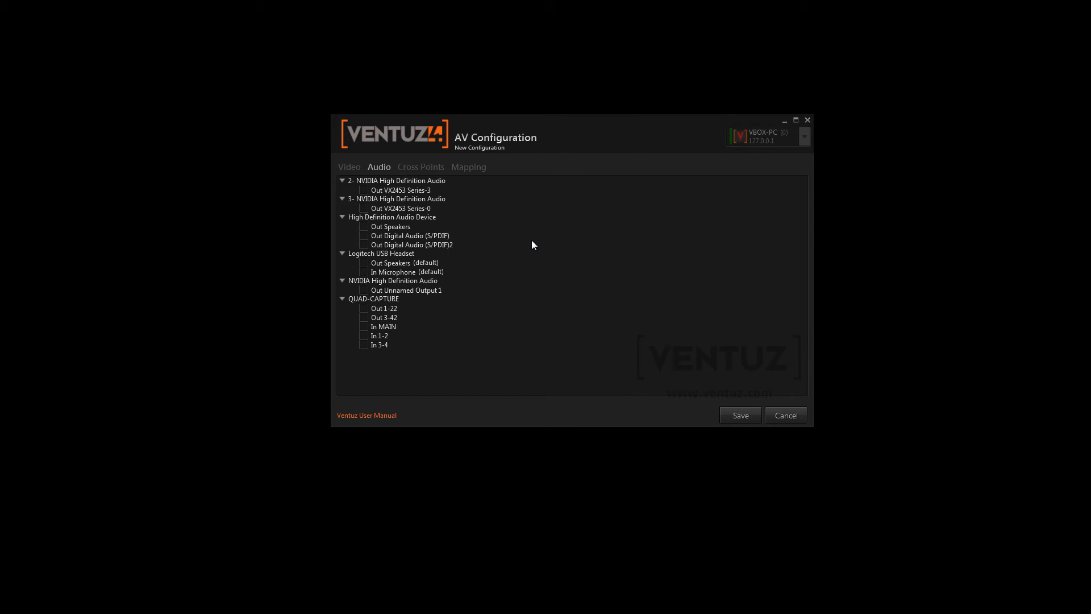
mouse_move(545, 230)
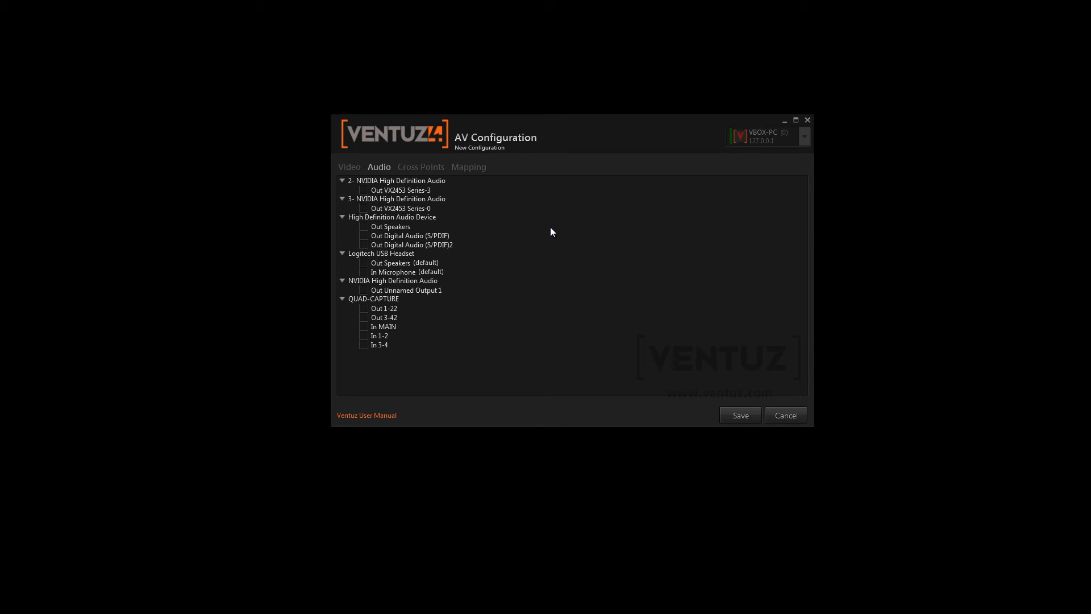
Tick Out Speakers under High Definition Audio Device
left_click(362, 226)
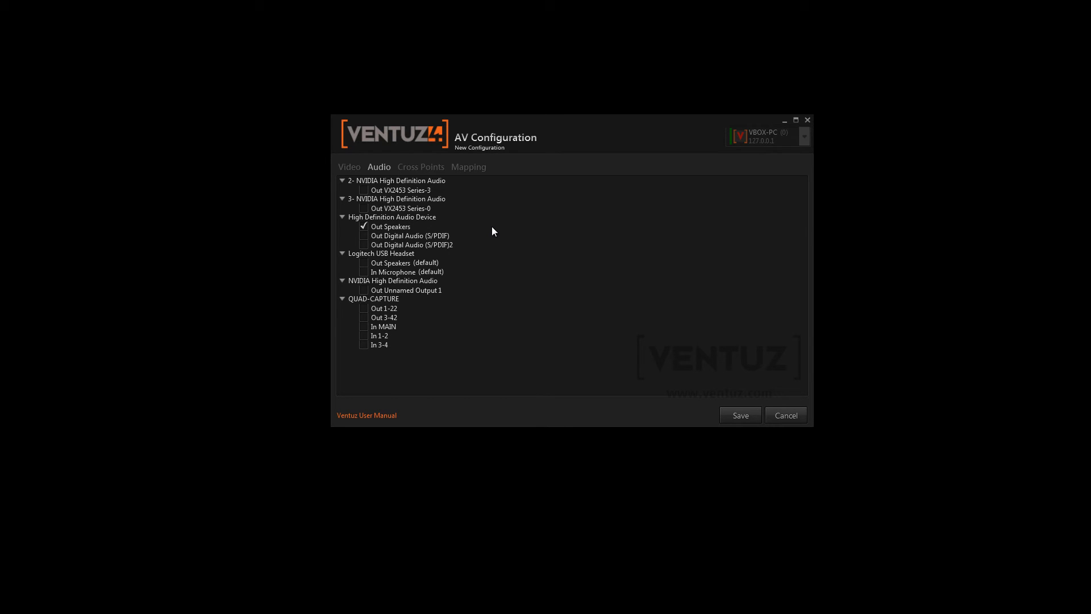
mouse_move(426, 171)
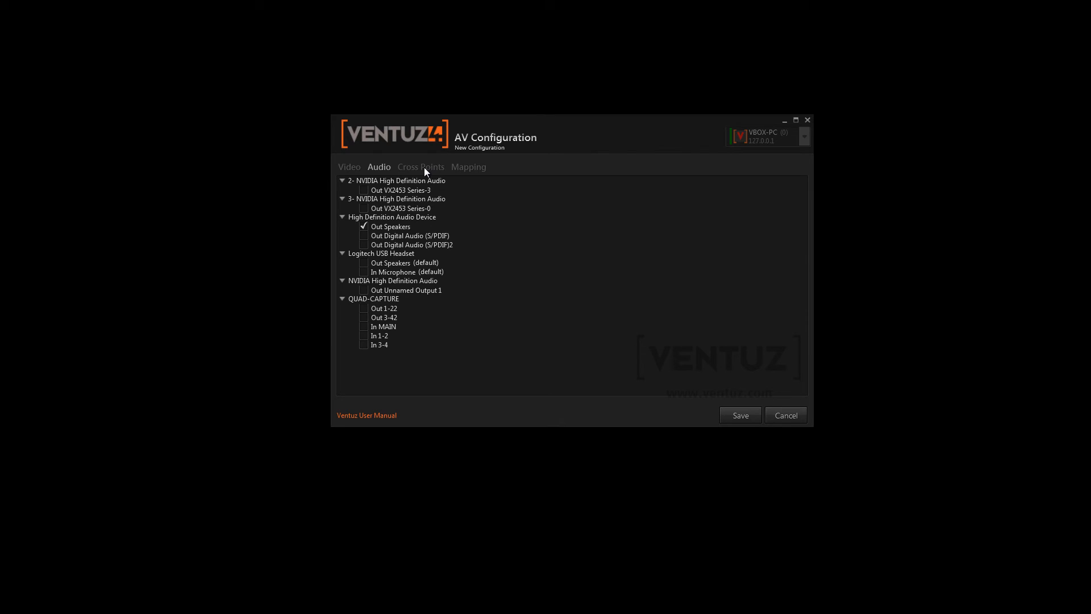
On Cross Points, try custom crosspoints and source channels, then turn custom crosspoints off
left_click(421, 166)
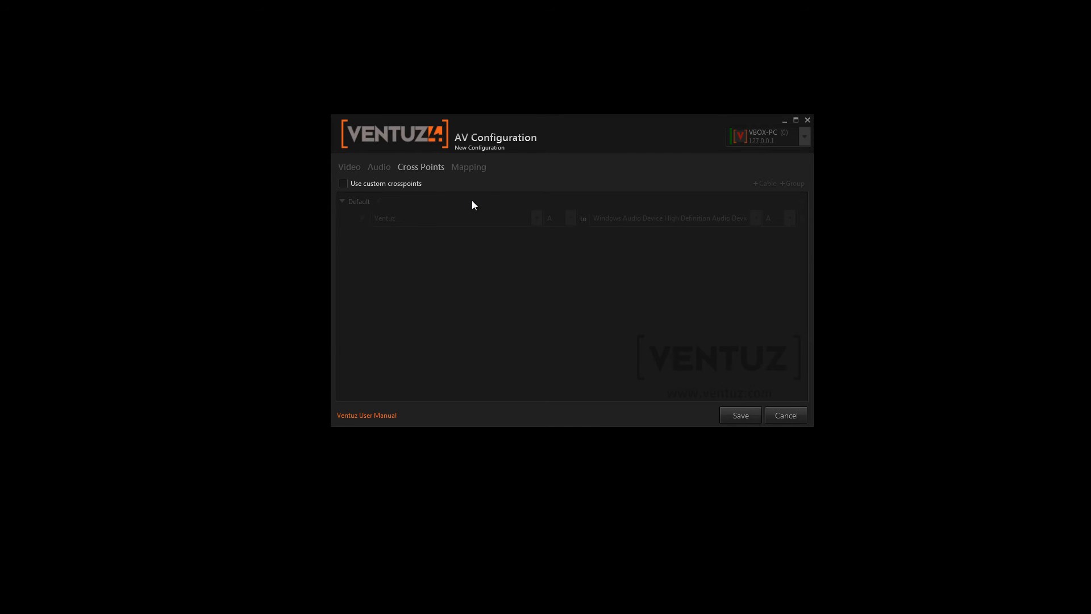
mouse_move(479, 194)
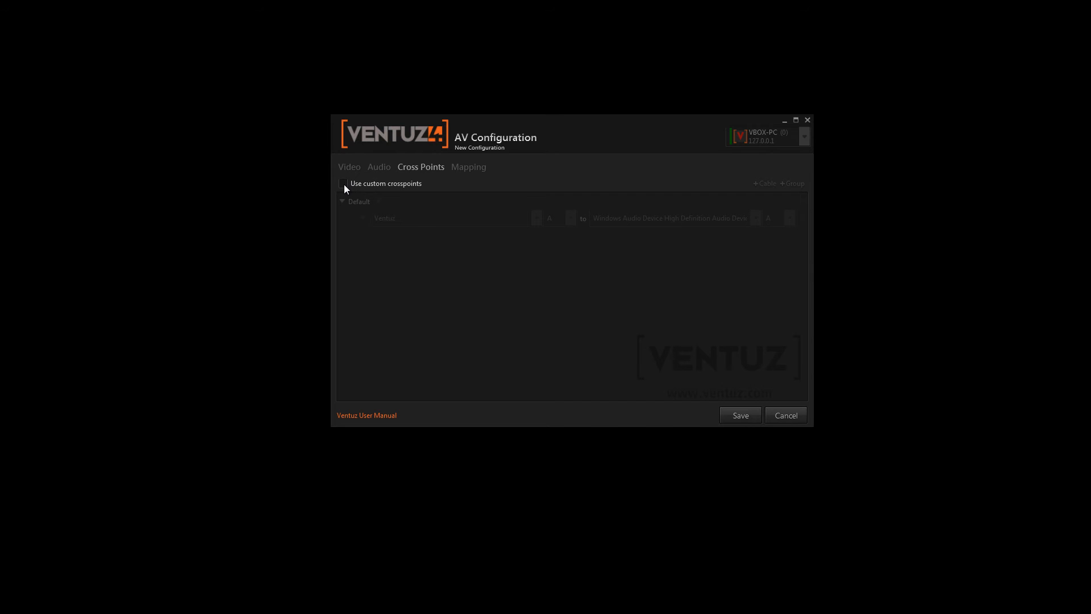
left_click(342, 184)
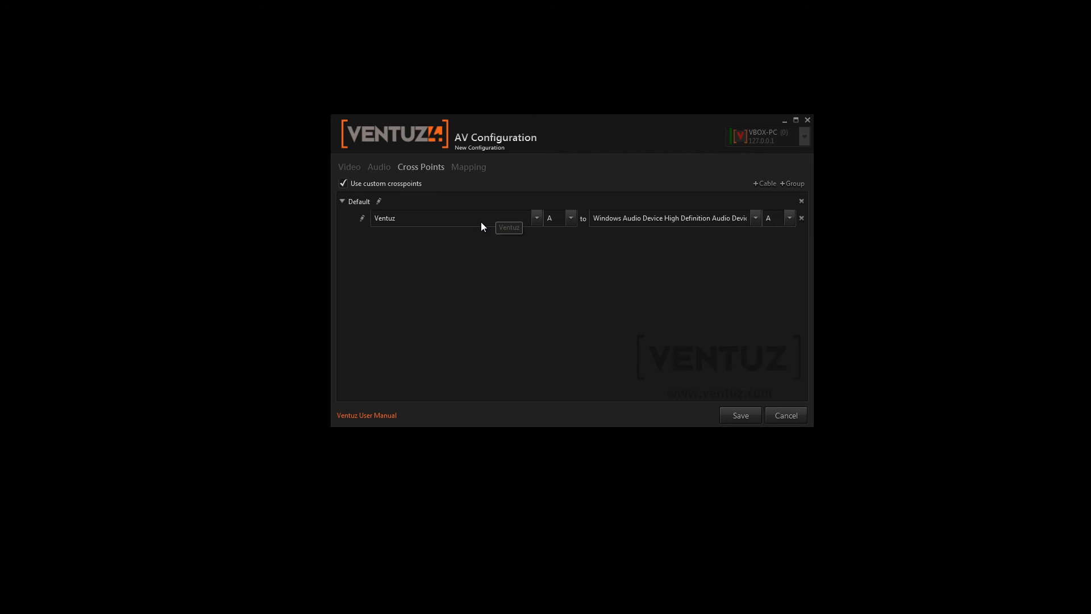
mouse_move(703, 232)
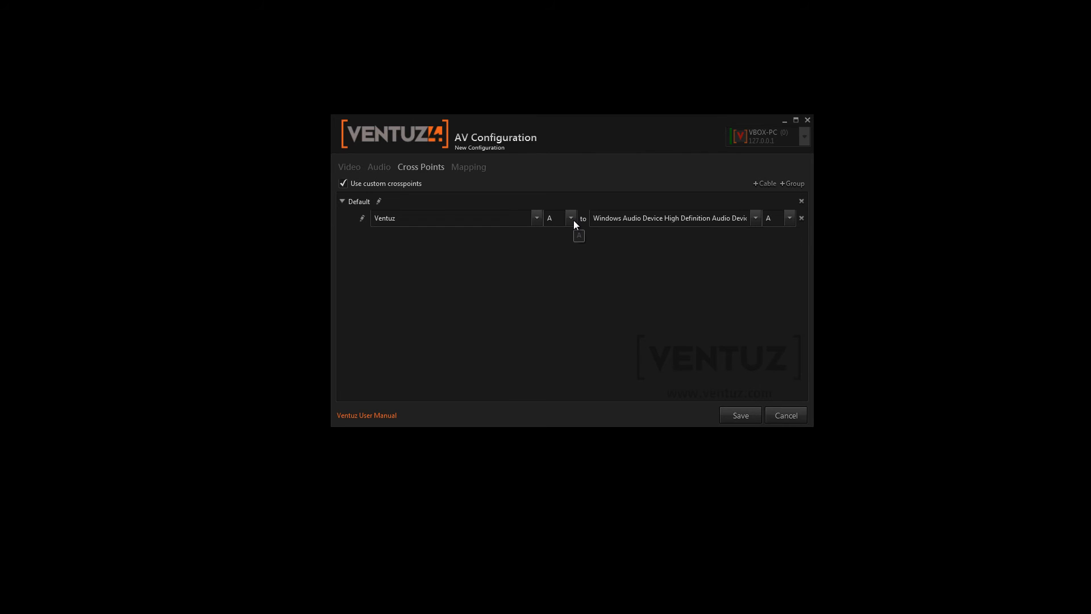
left_click(570, 217)
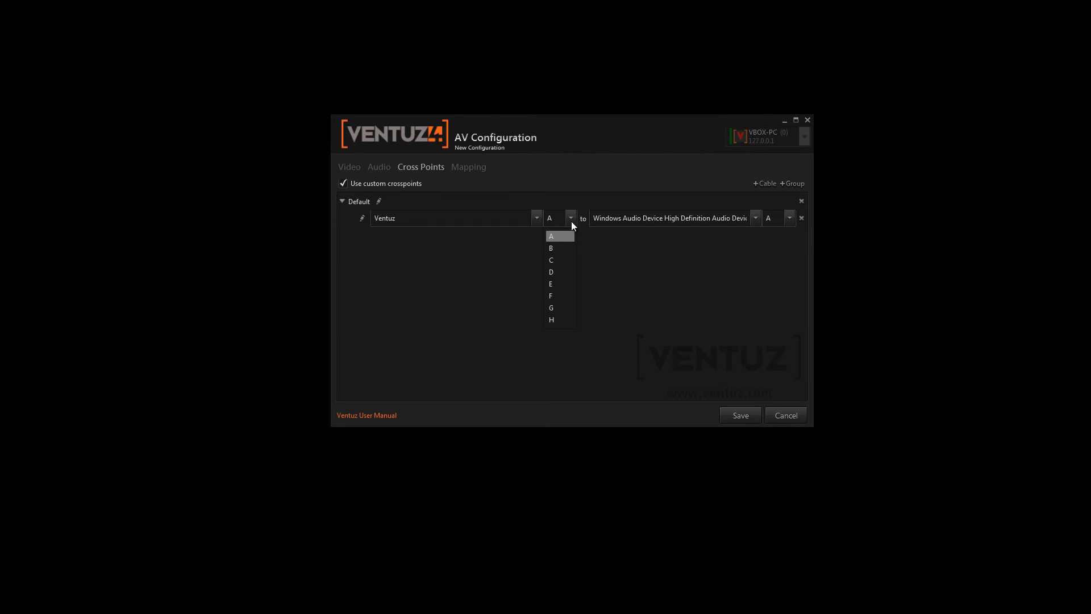
mouse_move(564, 307)
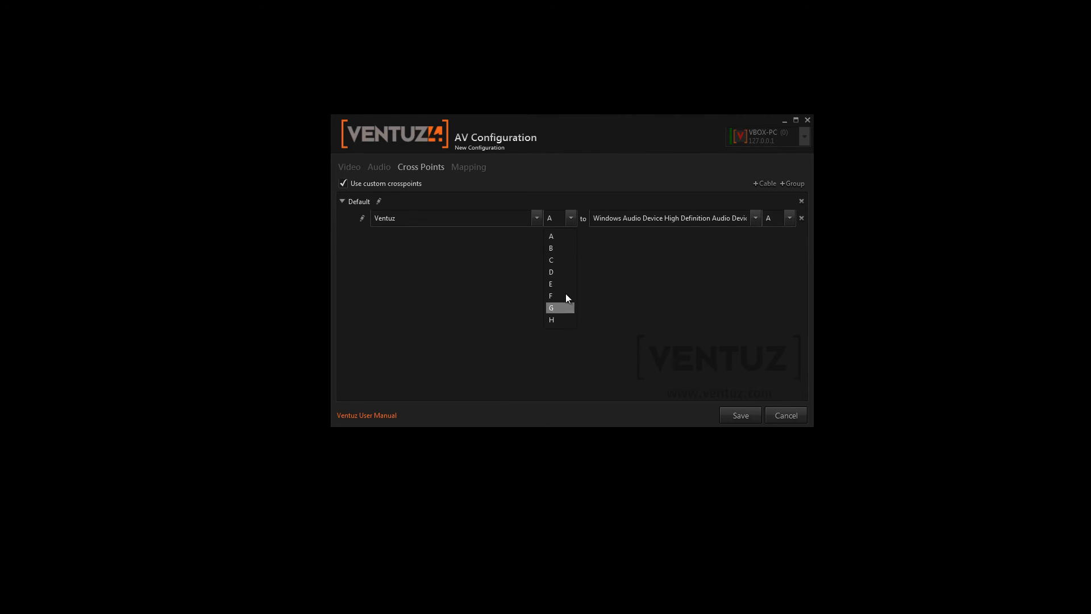
mouse_move(564, 236)
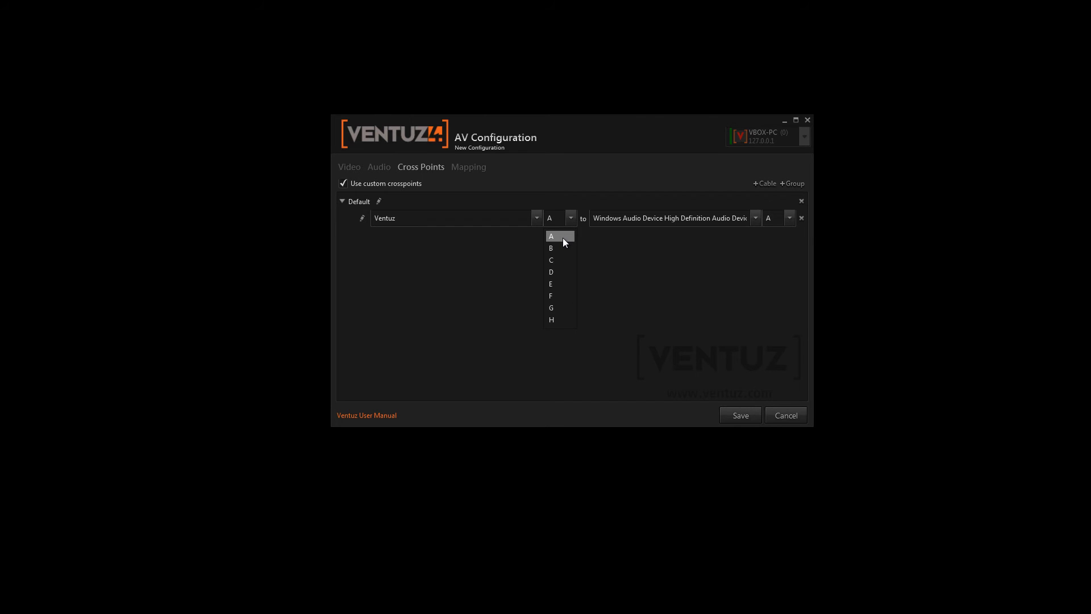
mouse_move(555, 248)
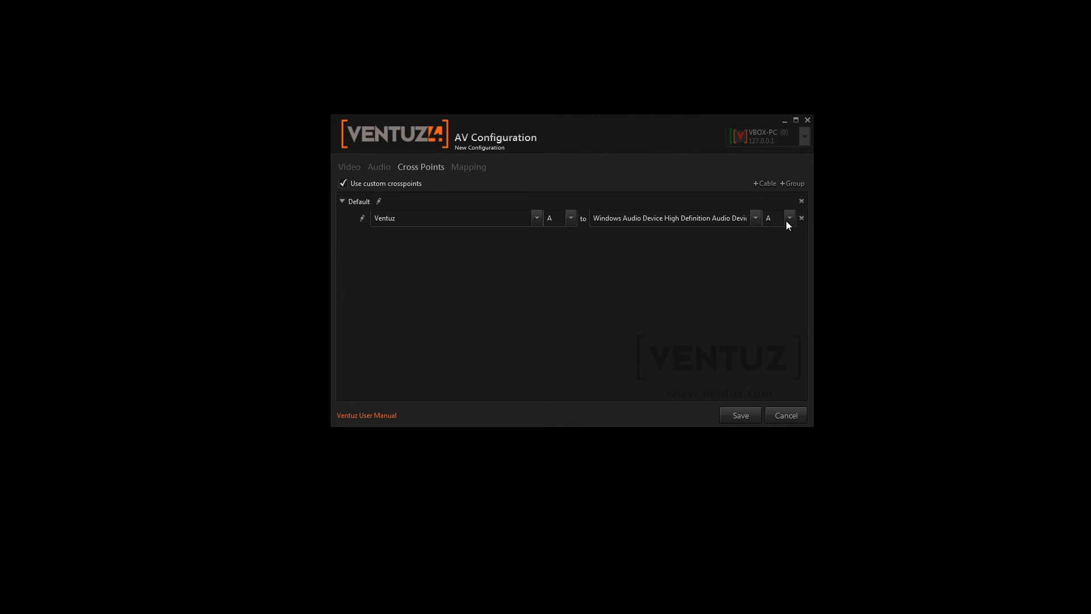
left_click(343, 183)
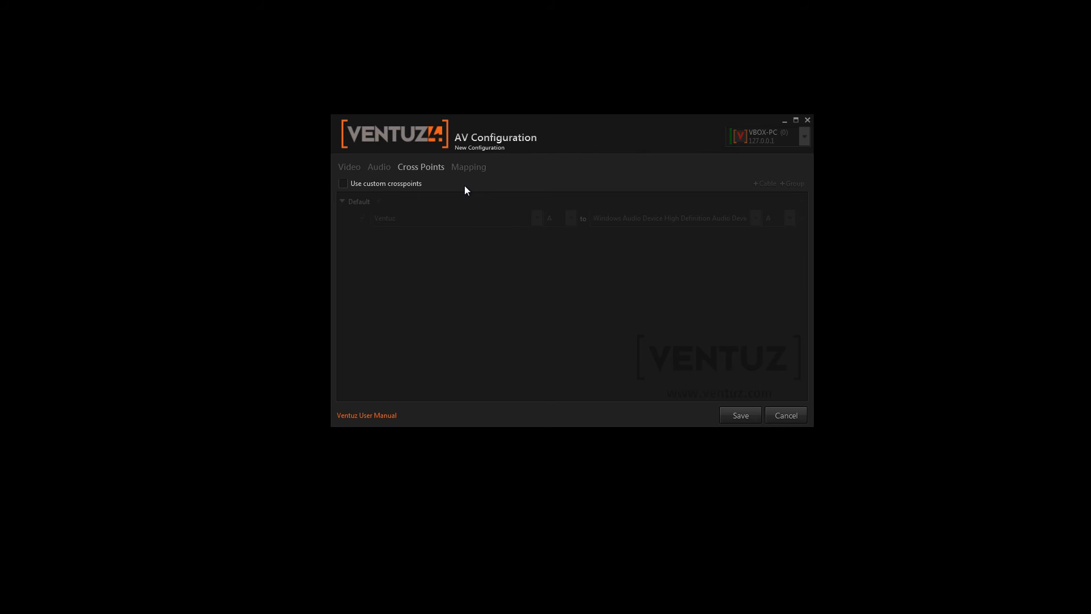
mouse_move(465, 174)
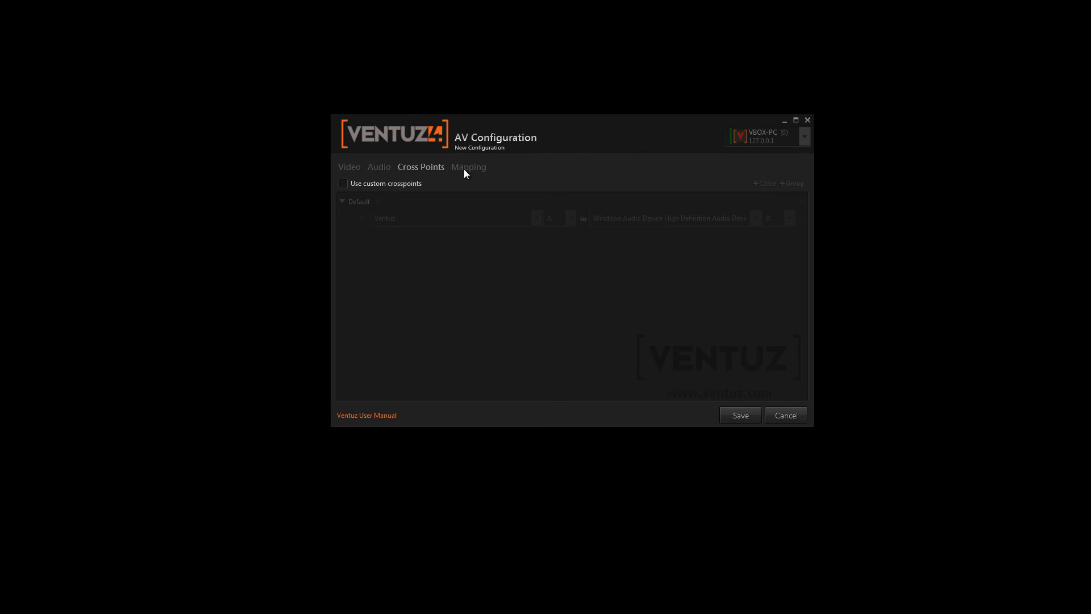
Switch between the Mapping and Video pages and browse the mapping Category list
left_click(468, 167)
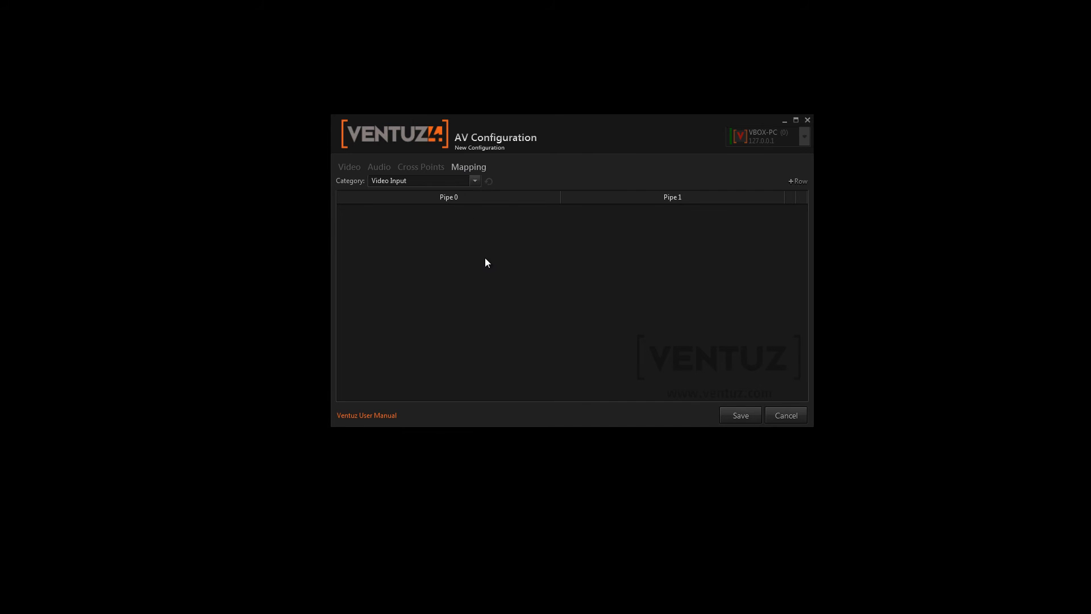
left_click(349, 166)
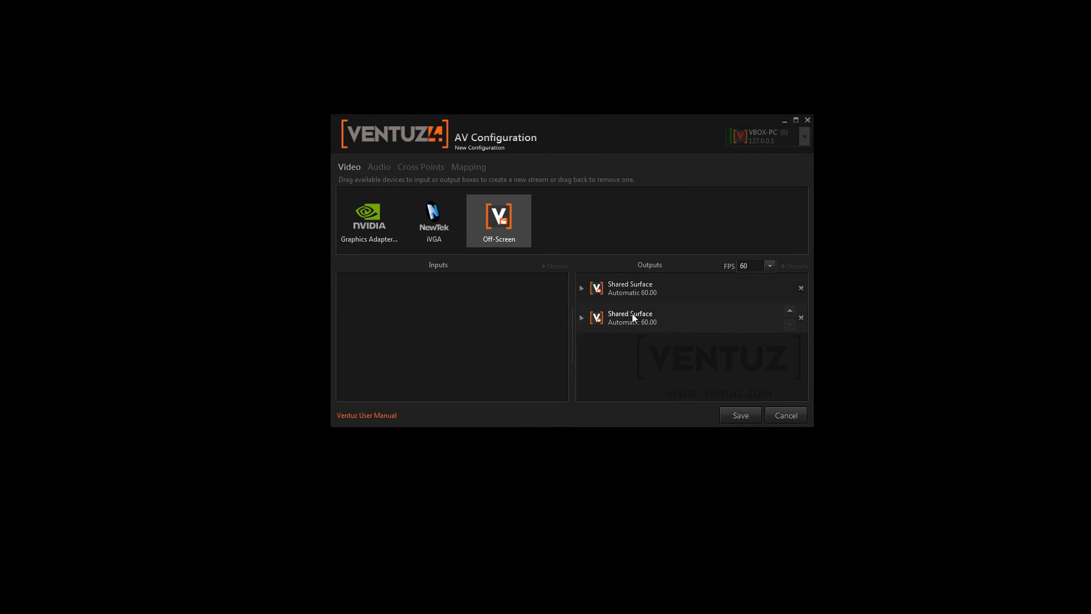
left_click(468, 166)
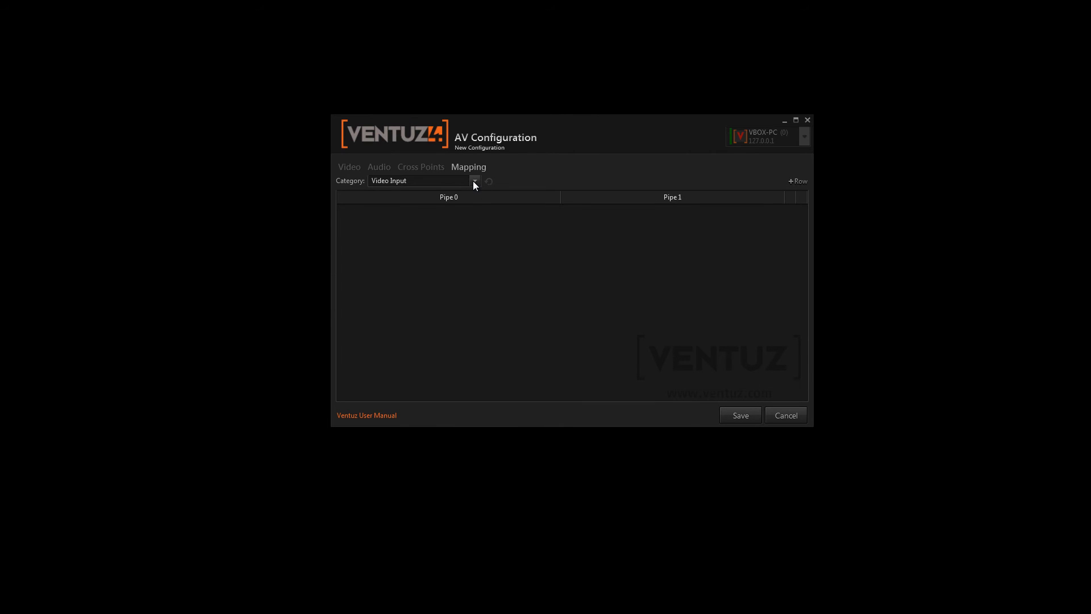
left_click(476, 181)
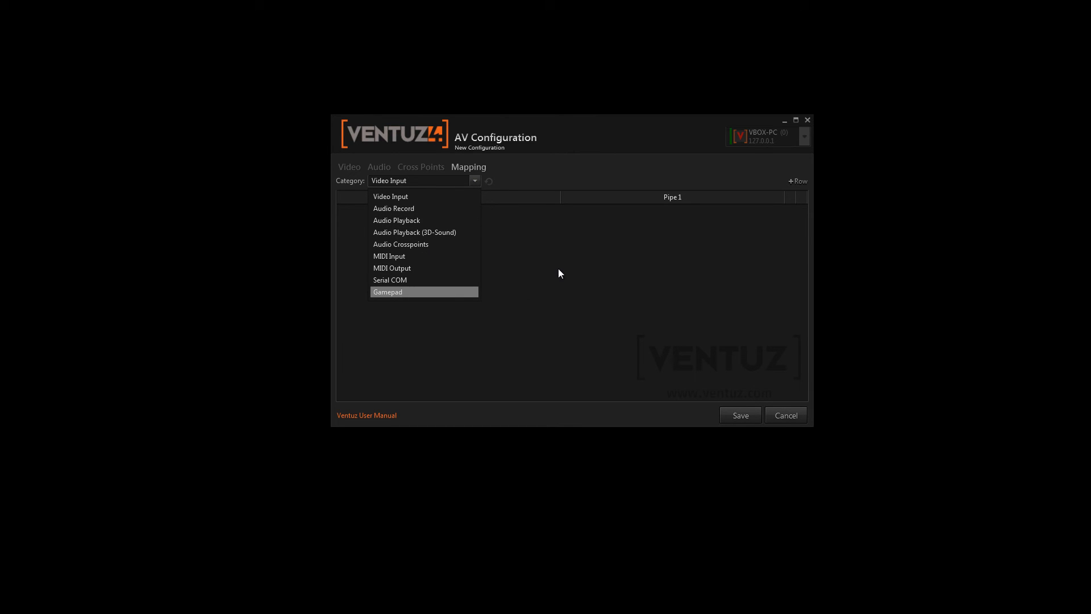
left_click(391, 195)
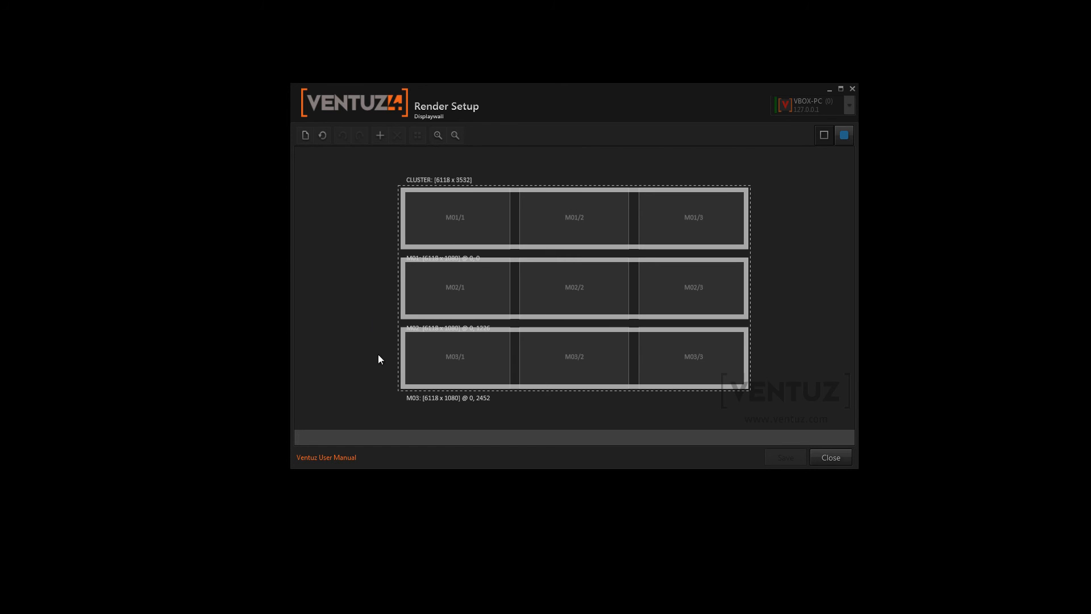
mouse_move(779, 402)
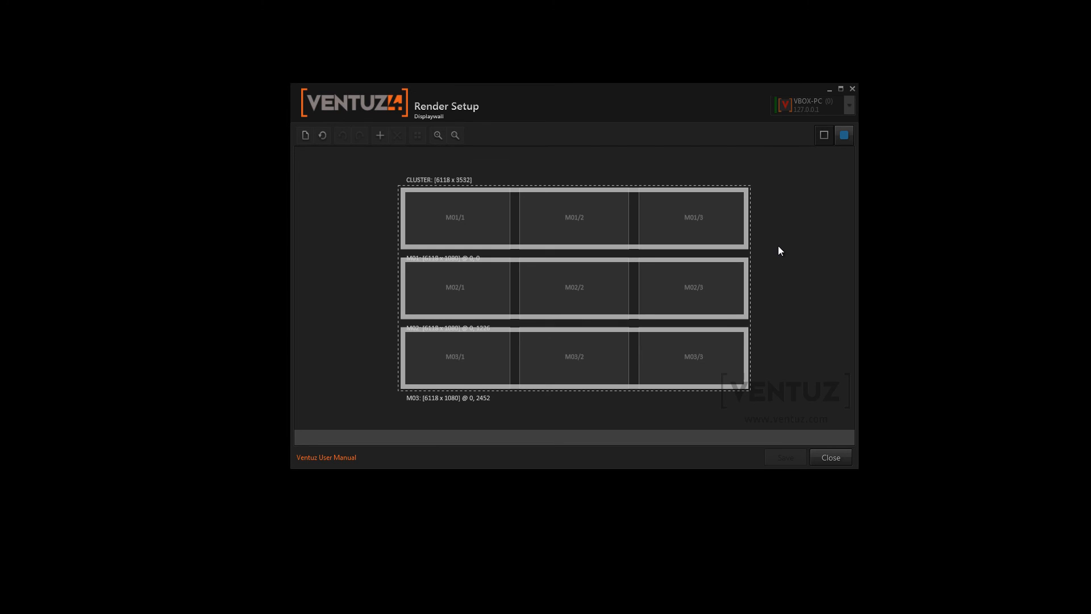
mouse_move(675, 236)
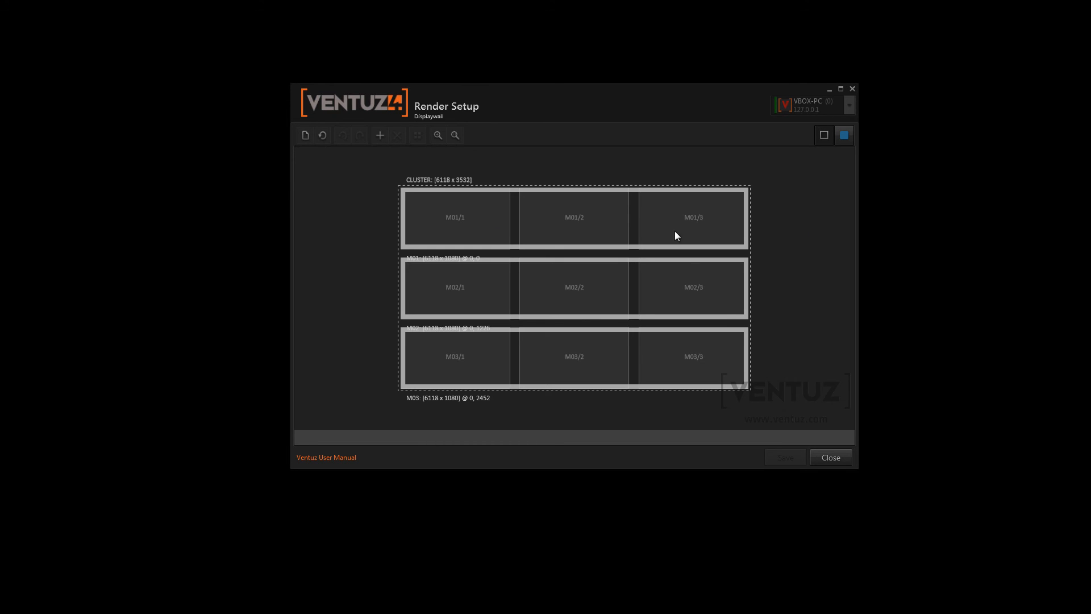
mouse_move(552, 340)
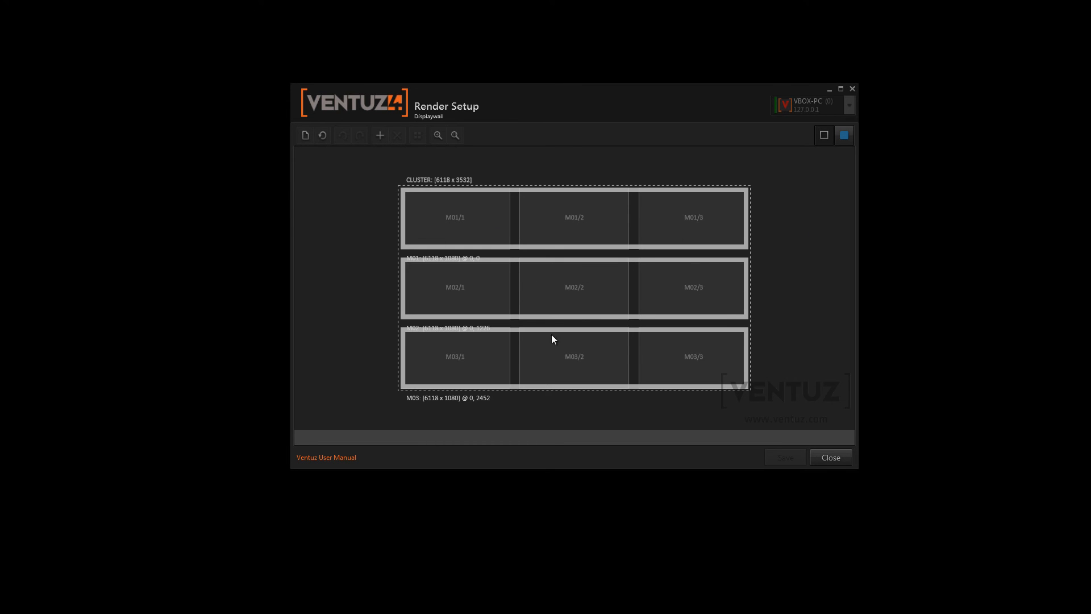
Open Render Setup showing the Displaywall cluster rows M01 to M03
left_click(455, 217)
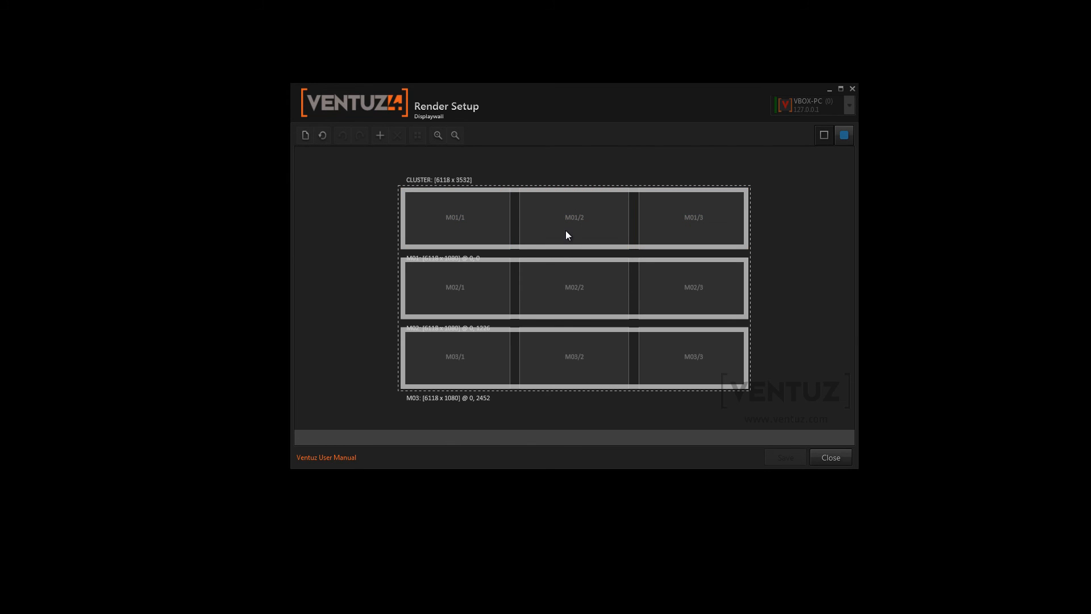
mouse_move(336, 170)
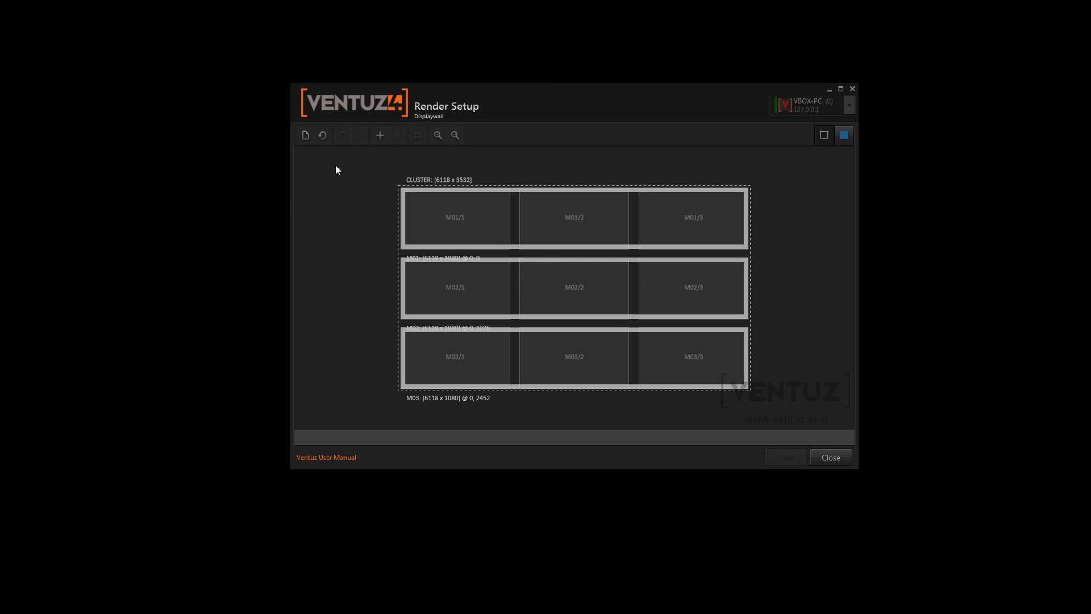
mouse_move(305, 135)
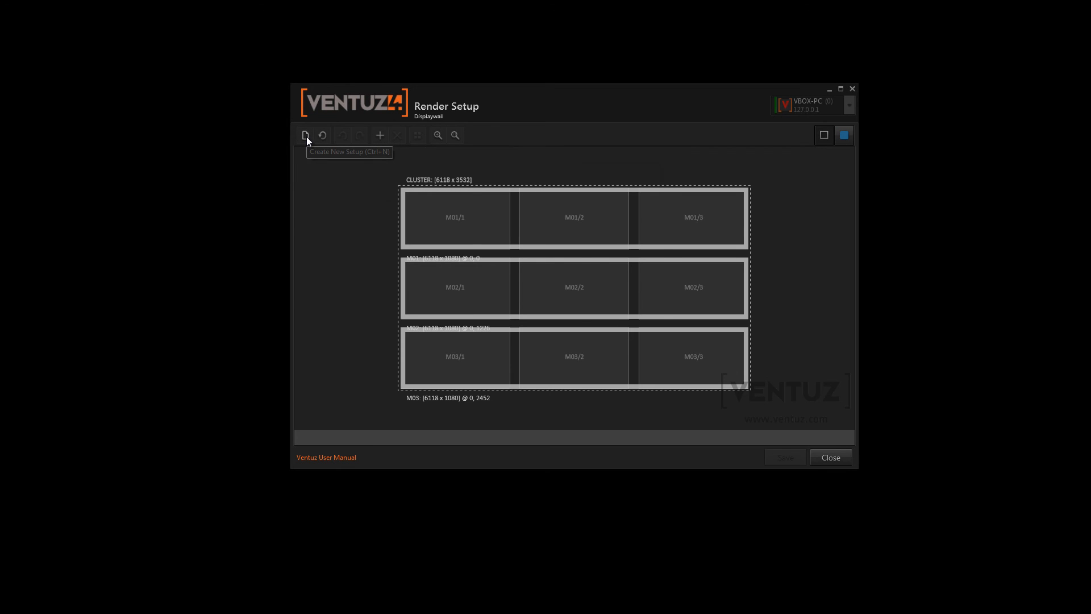
Create an advanced 2x2 cluster: 2 machines, 2x1 displays per machine
left_click(305, 135)
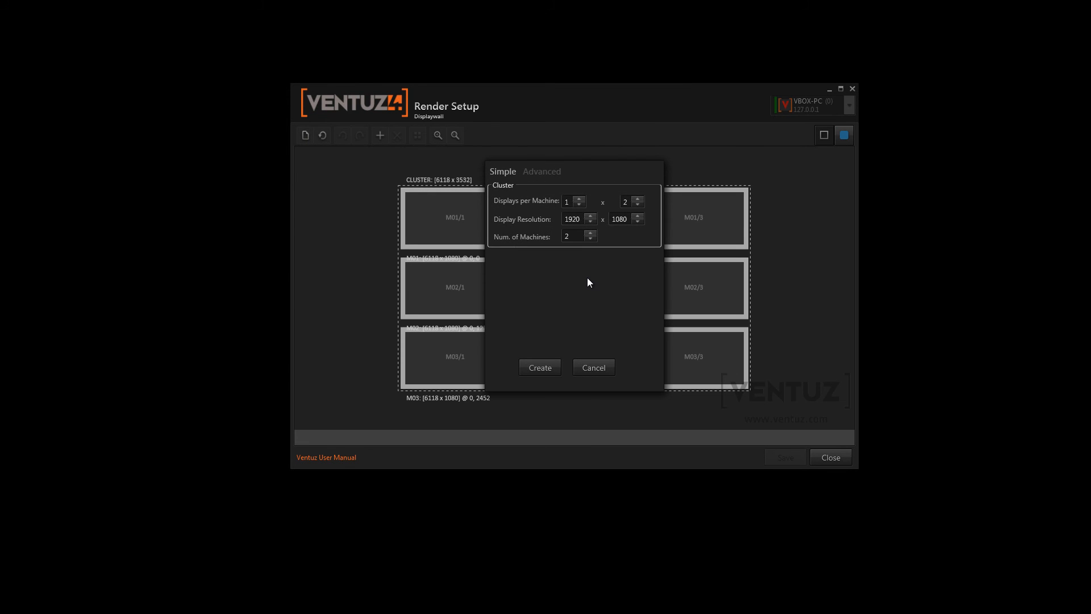
mouse_move(567, 250)
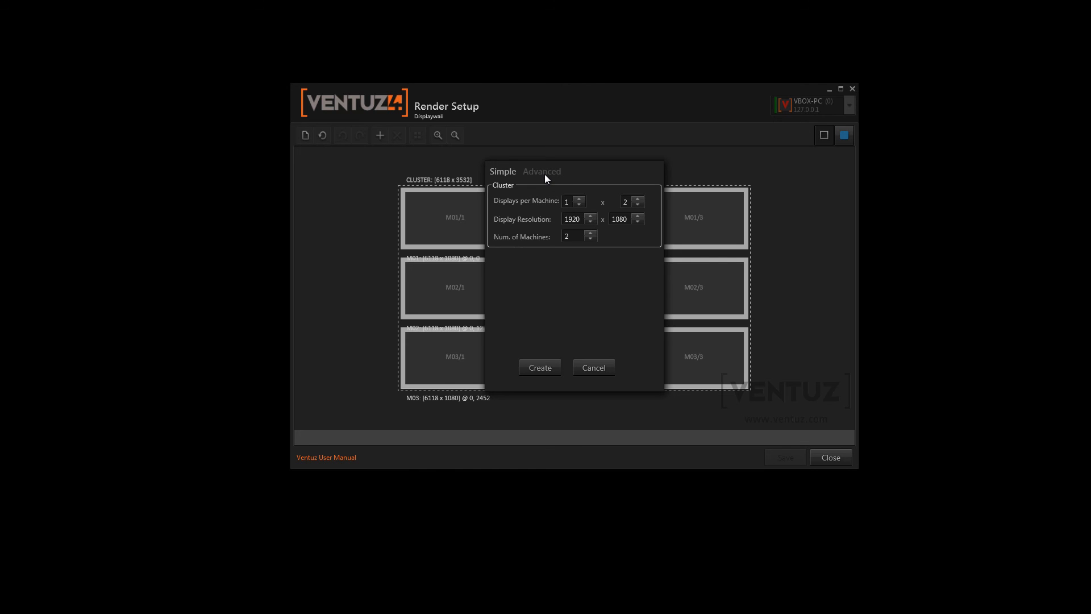
left_click(540, 171)
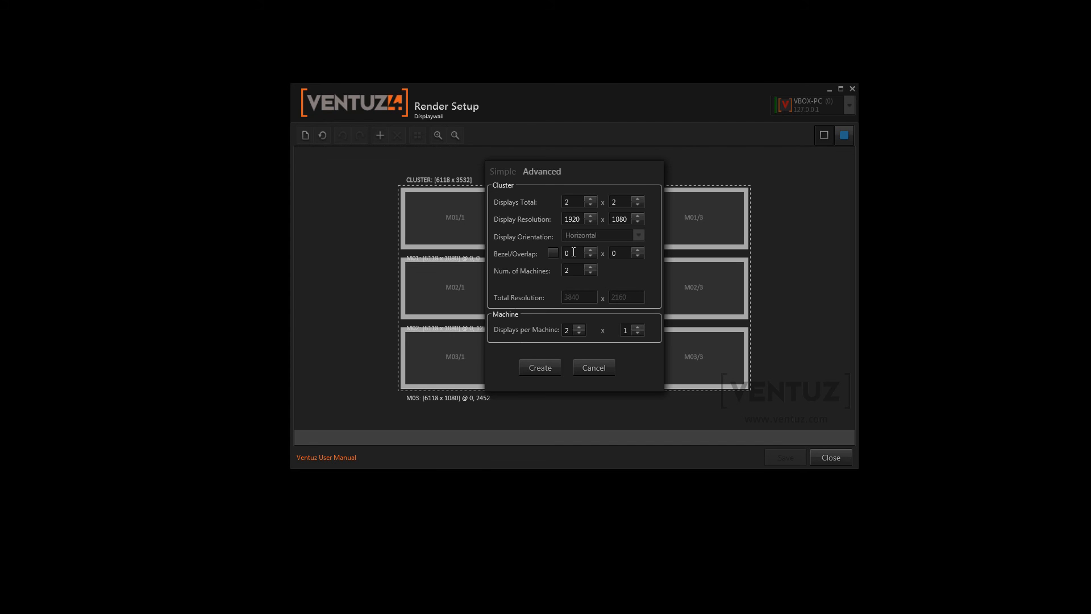
left_click(540, 367)
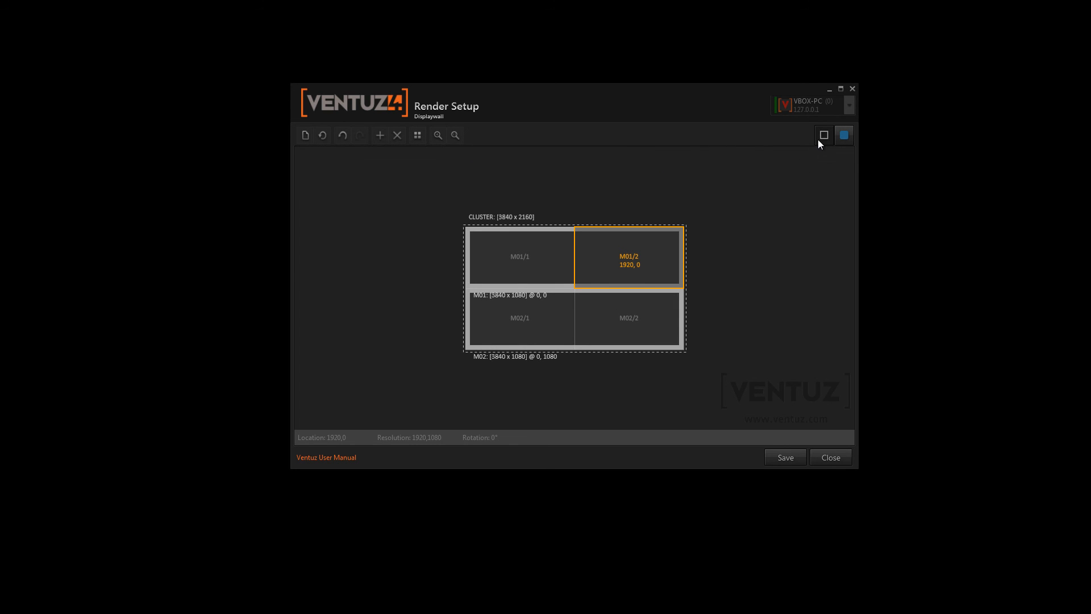
mouse_move(824, 135)
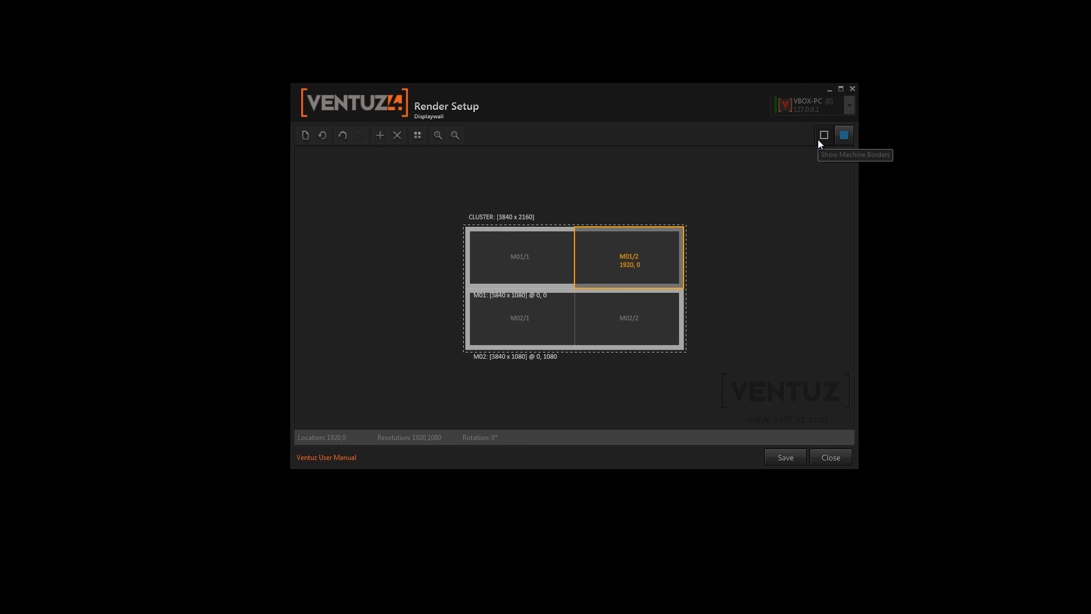
mouse_move(609, 255)
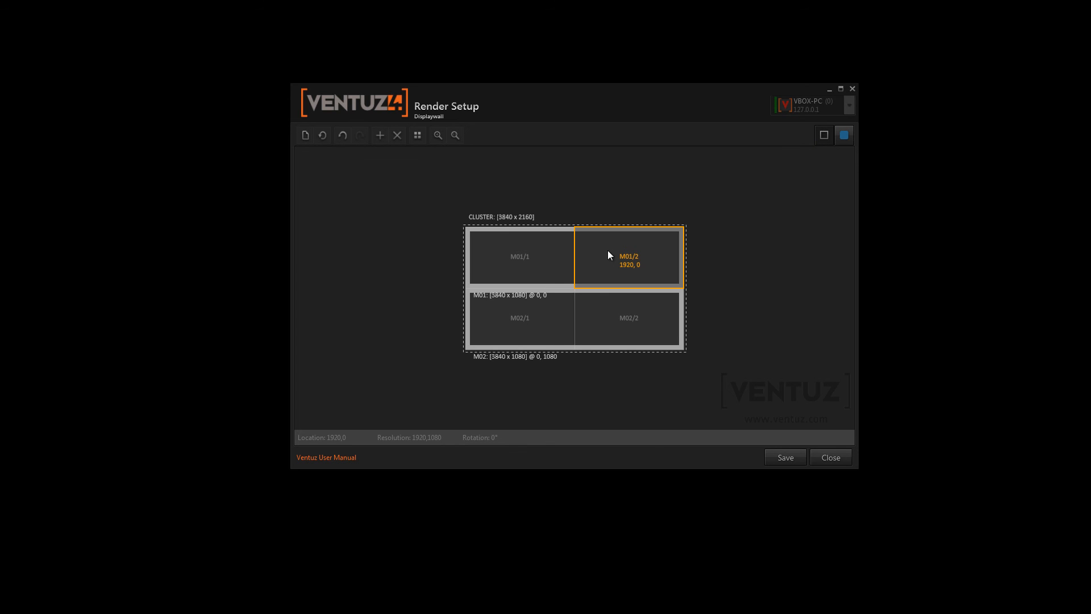
Drag M01/2 above M01/1 and select both displays to inspect their positions
left_click_drag(627, 256, 627, 199)
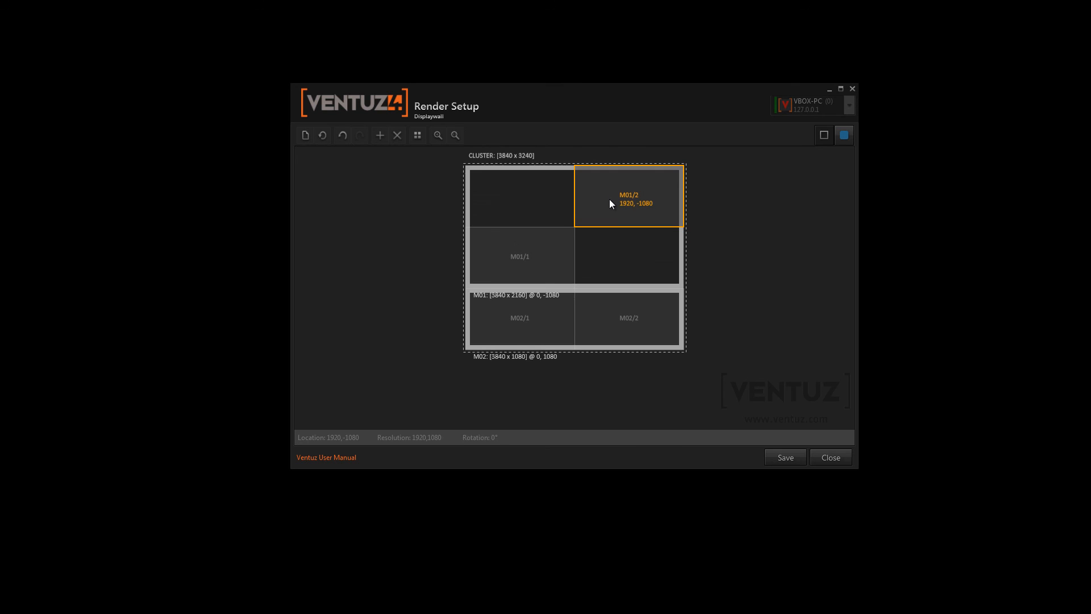
mouse_move(461, 189)
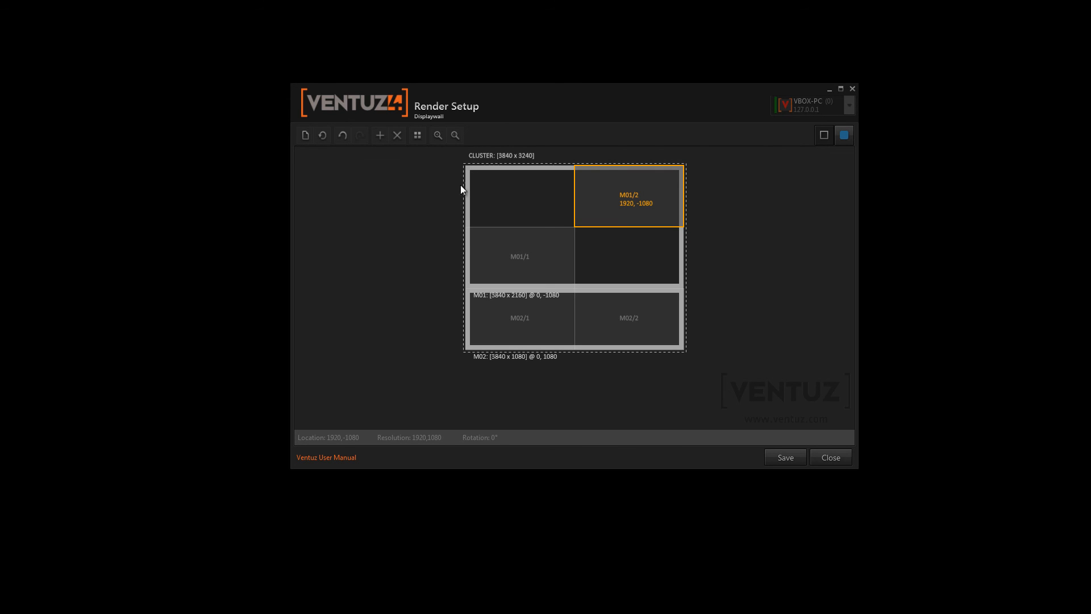
mouse_move(644, 291)
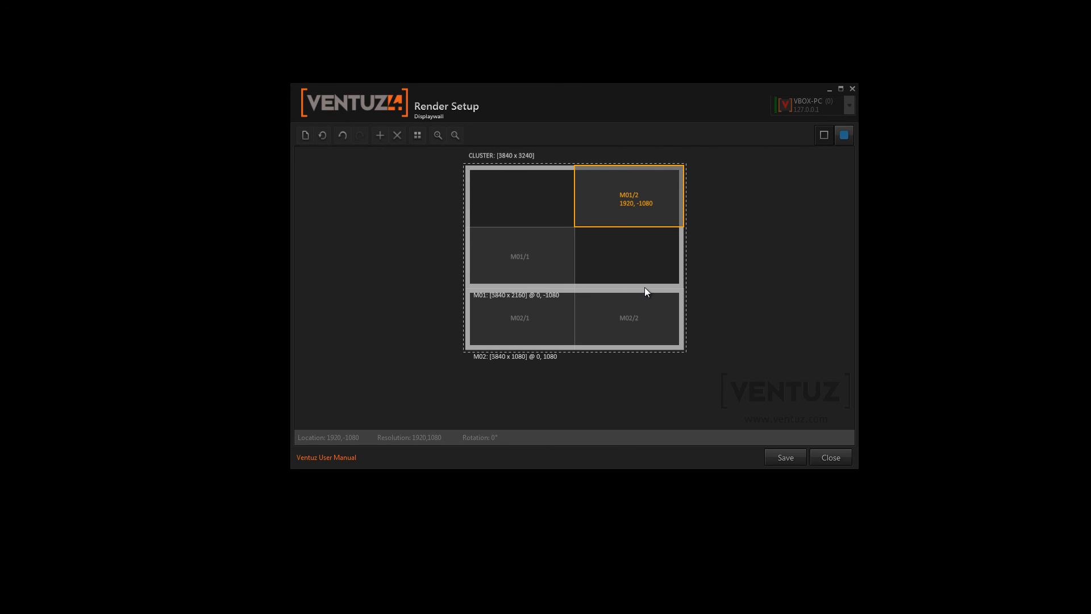
mouse_move(574, 246)
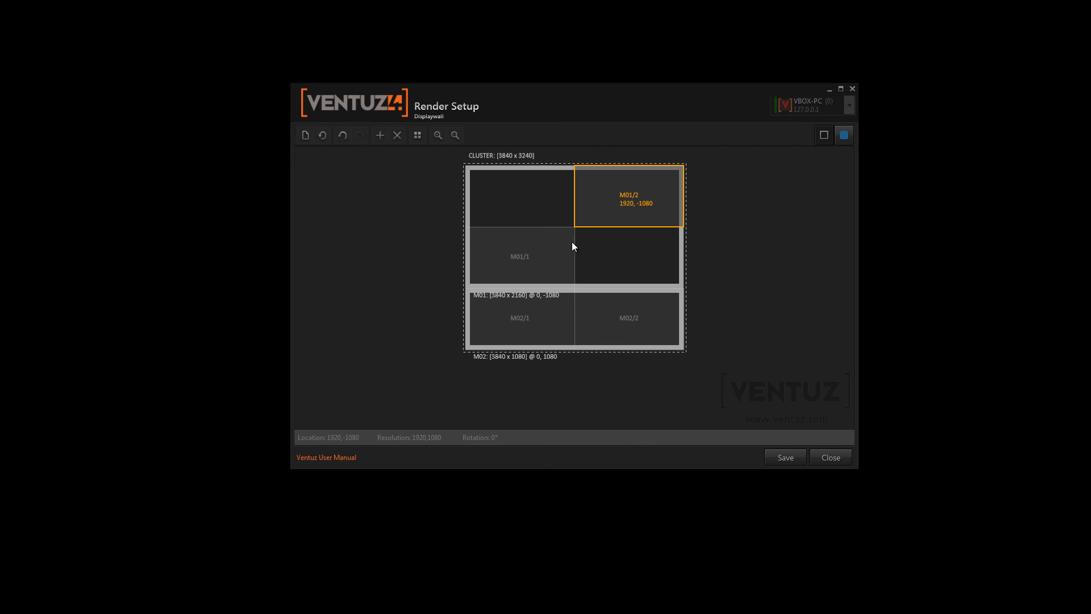
left_click(519, 256)
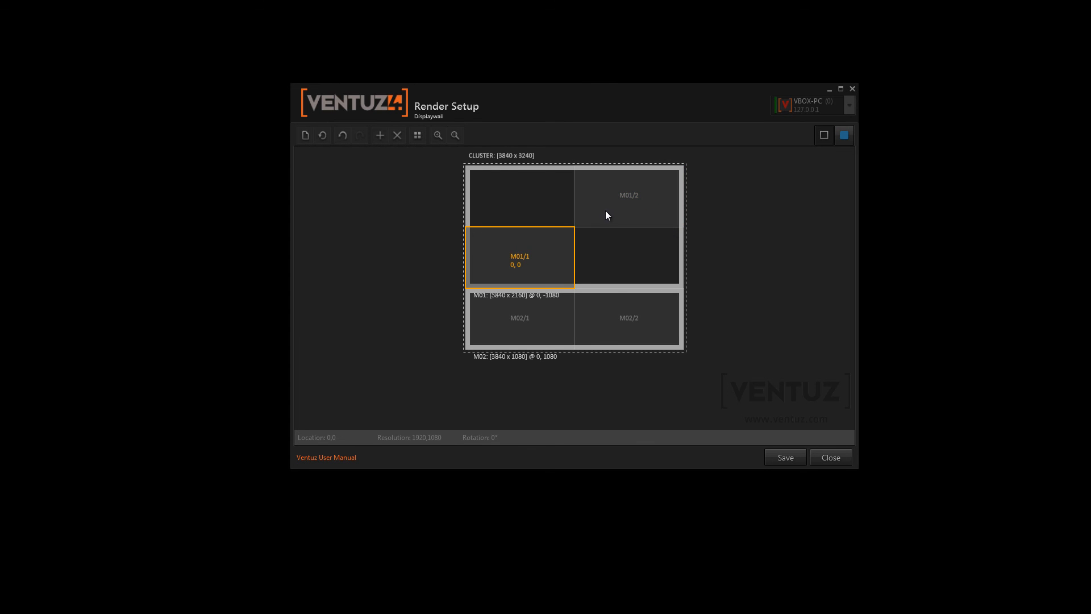
mouse_move(547, 263)
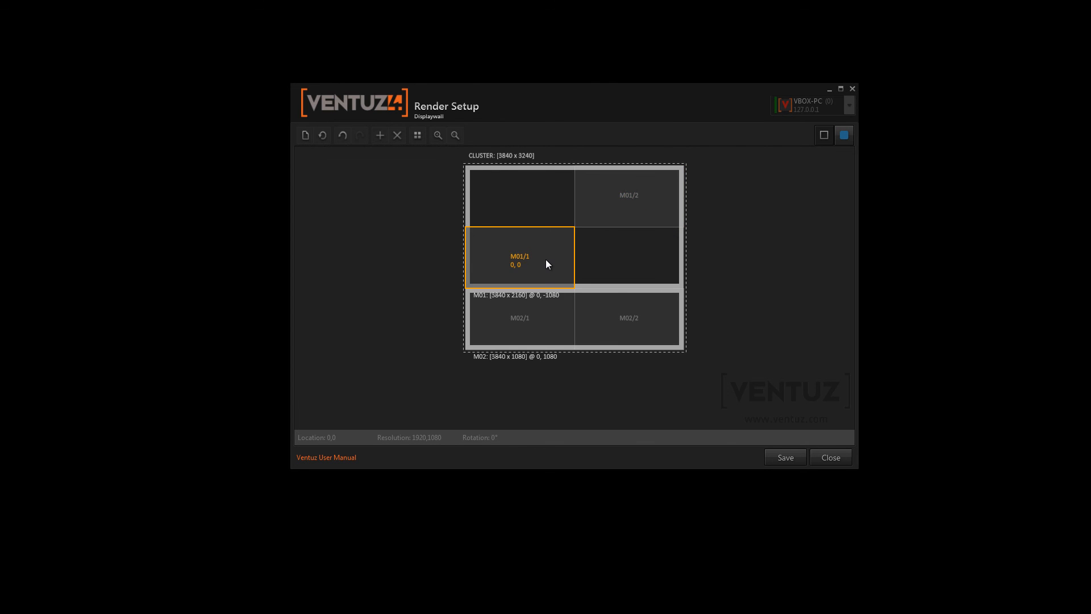
mouse_move(524, 235)
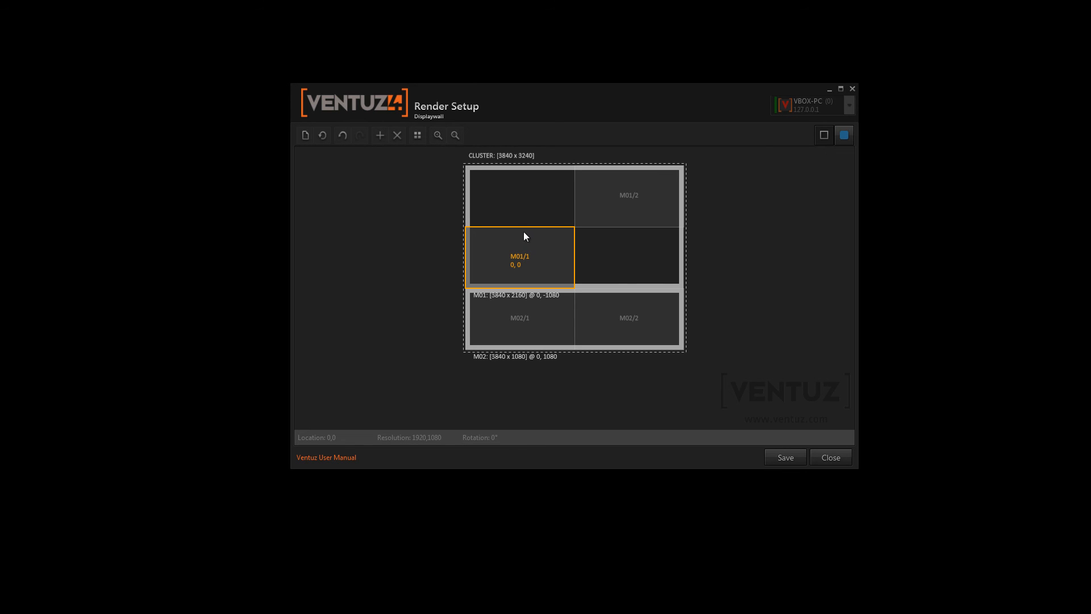
mouse_move(608, 245)
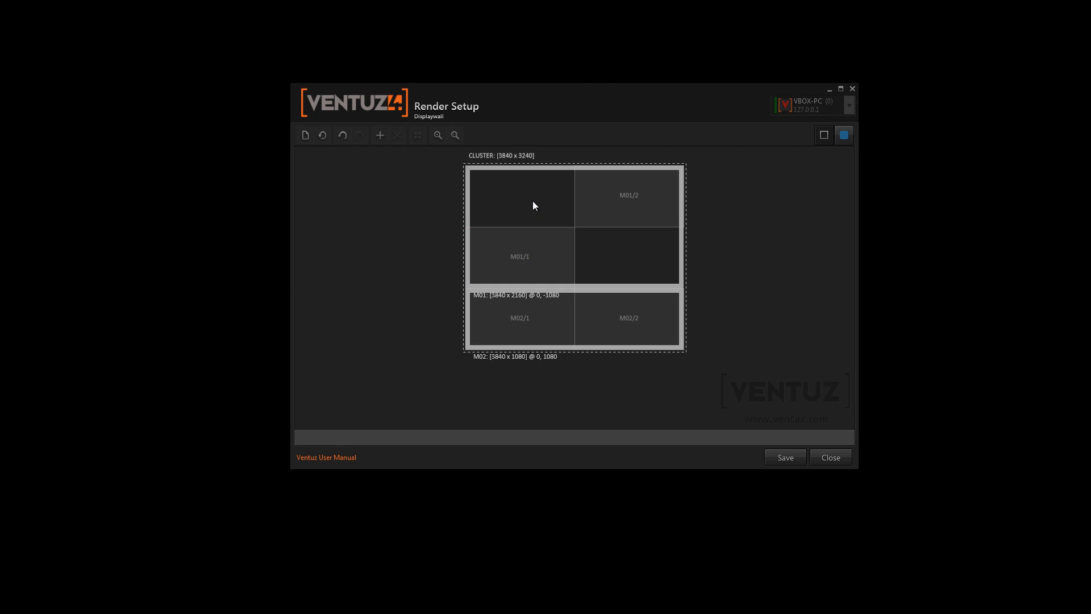
mouse_move(545, 225)
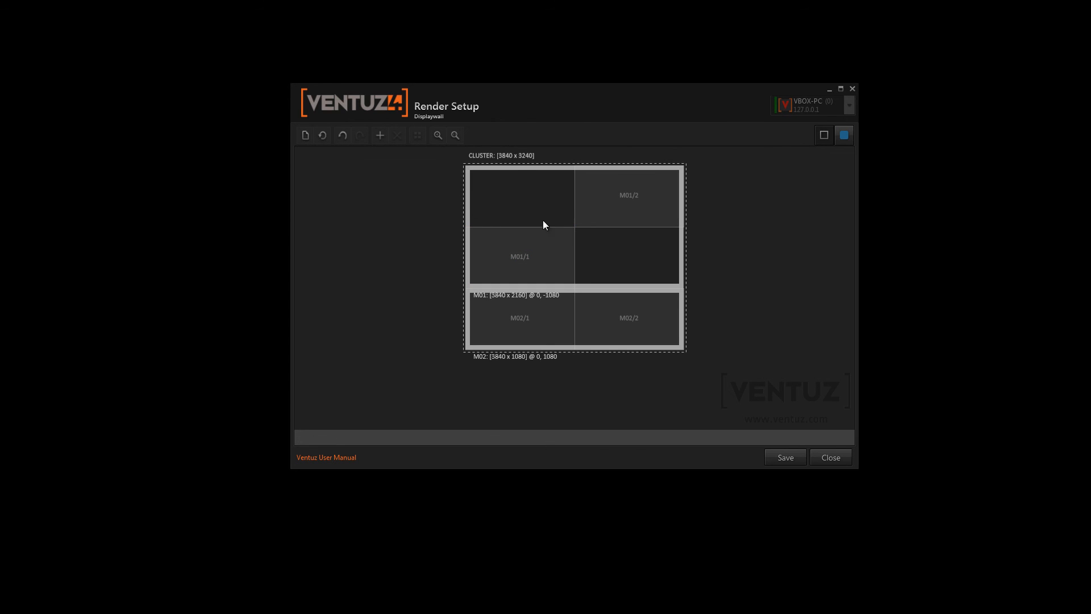
mouse_move(562, 195)
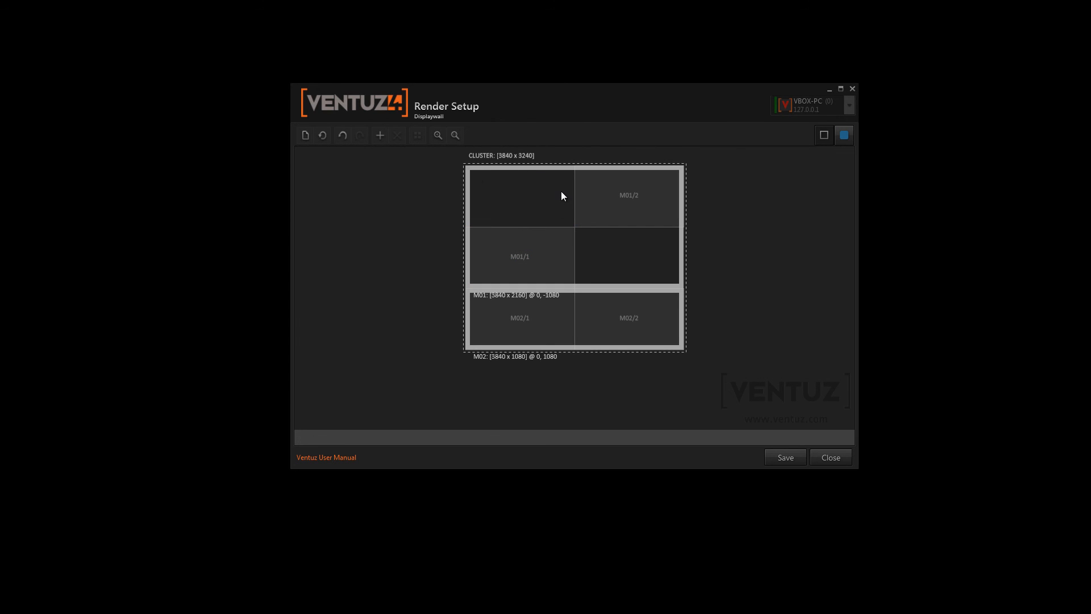
mouse_move(485, 217)
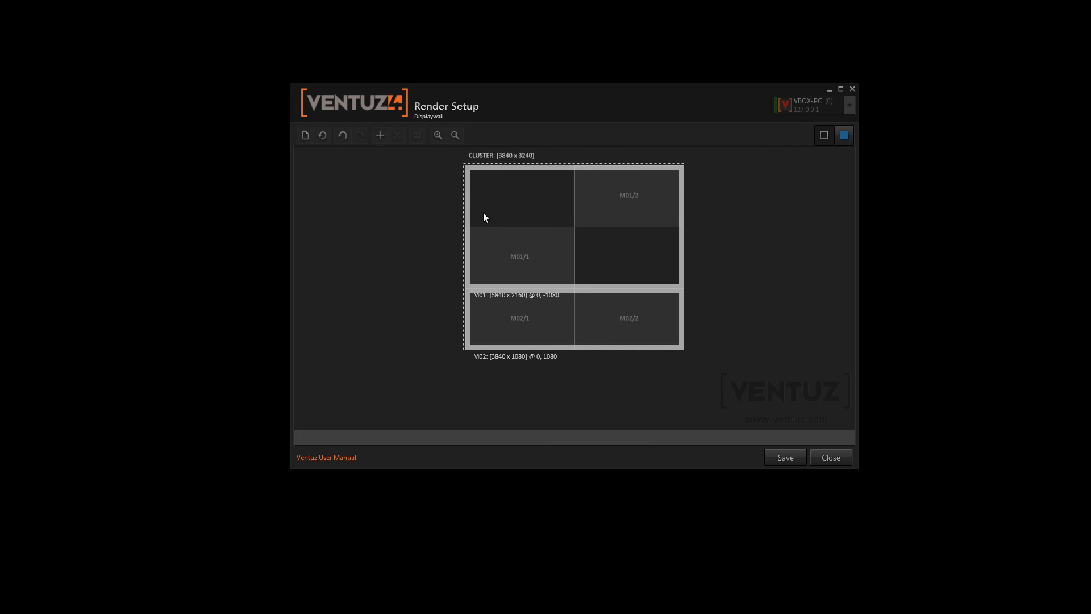
mouse_move(521, 207)
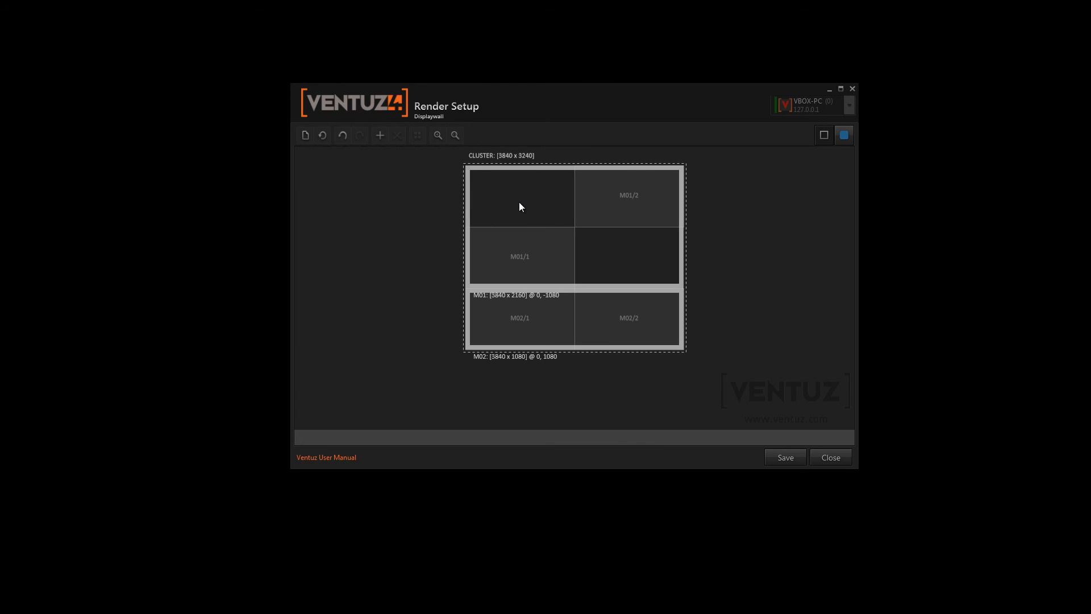
left_click(627, 196)
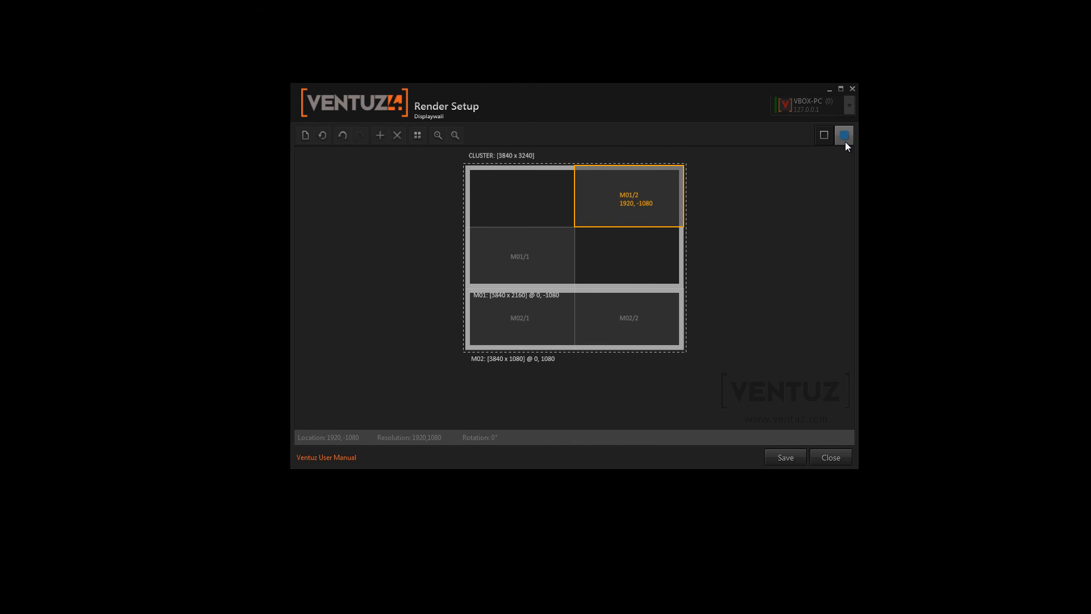
Show render passes and drag M01/2 back beside M01/1, leaving two passes
left_click(843, 134)
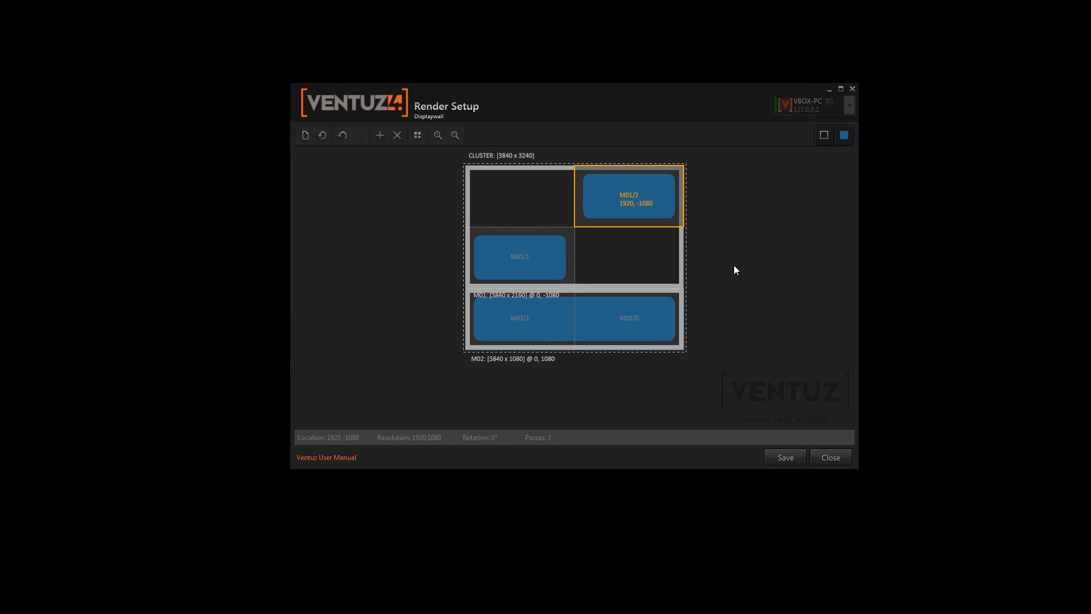
mouse_move(731, 265)
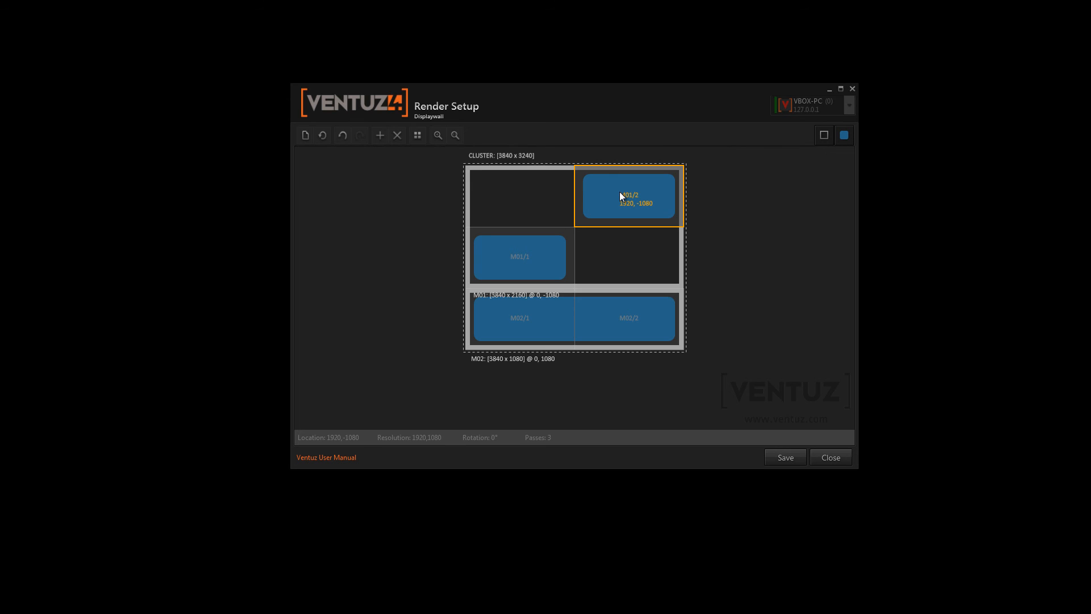
left_click_drag(628, 196, 627, 256)
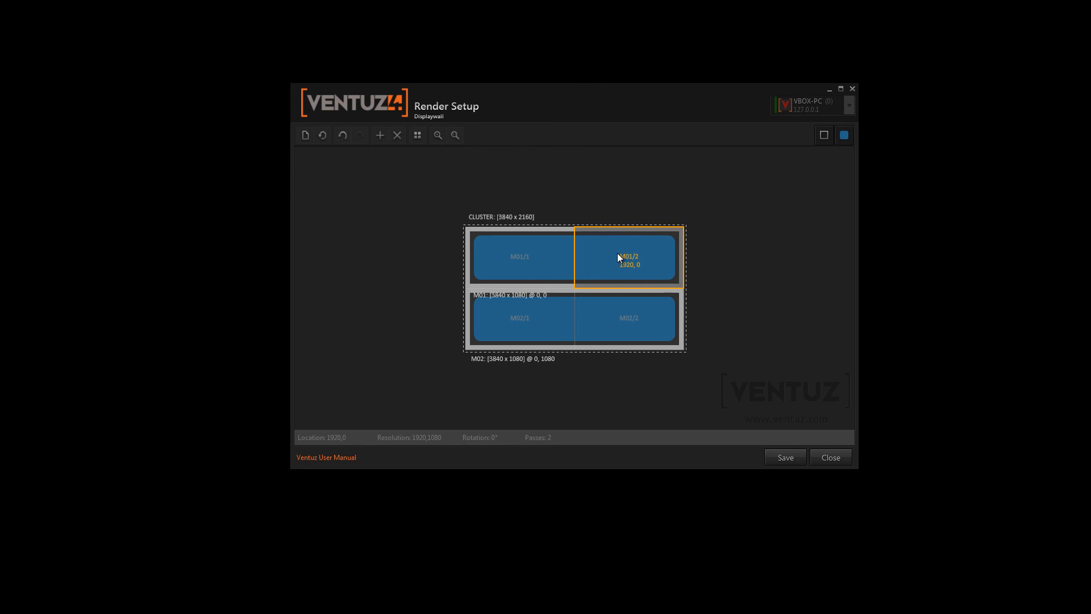
mouse_move(510, 269)
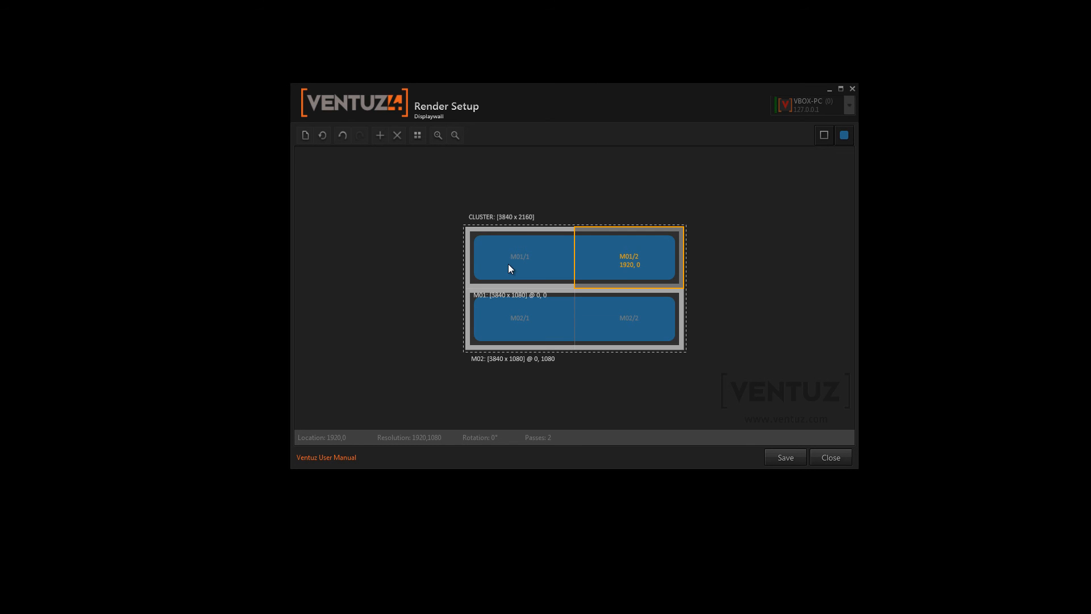